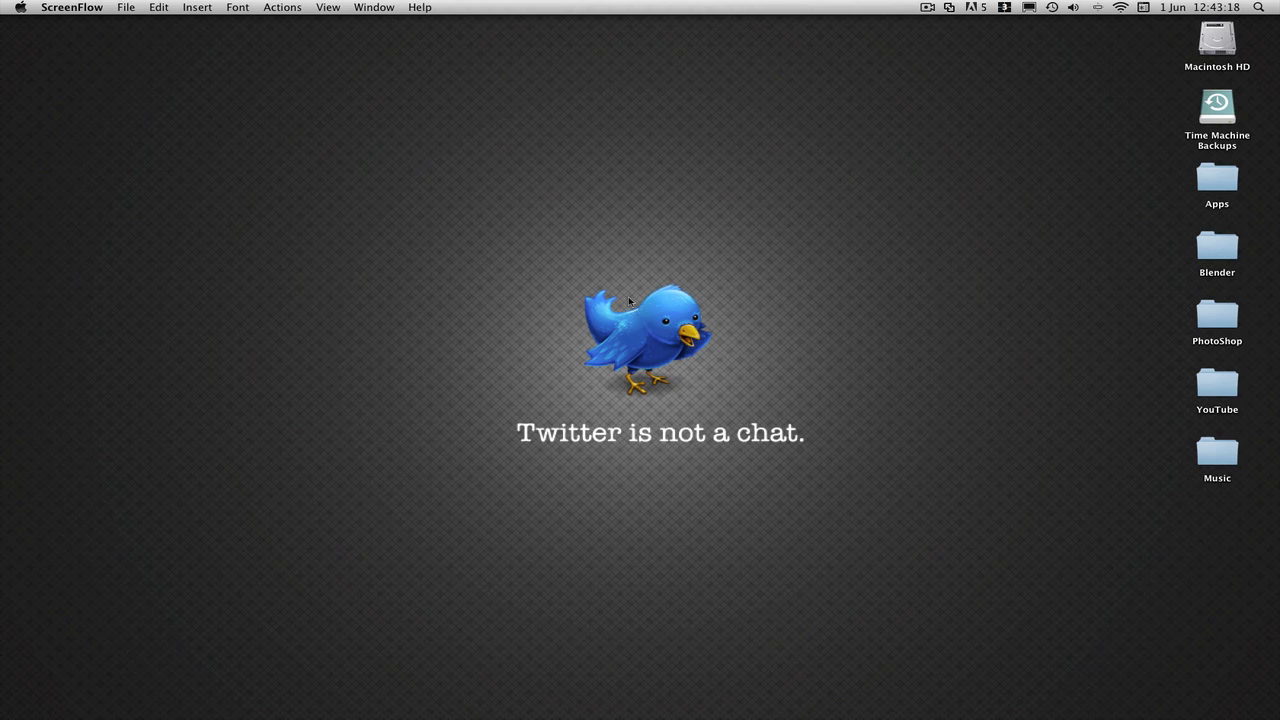
pyautogui.moveTo(648, 333)
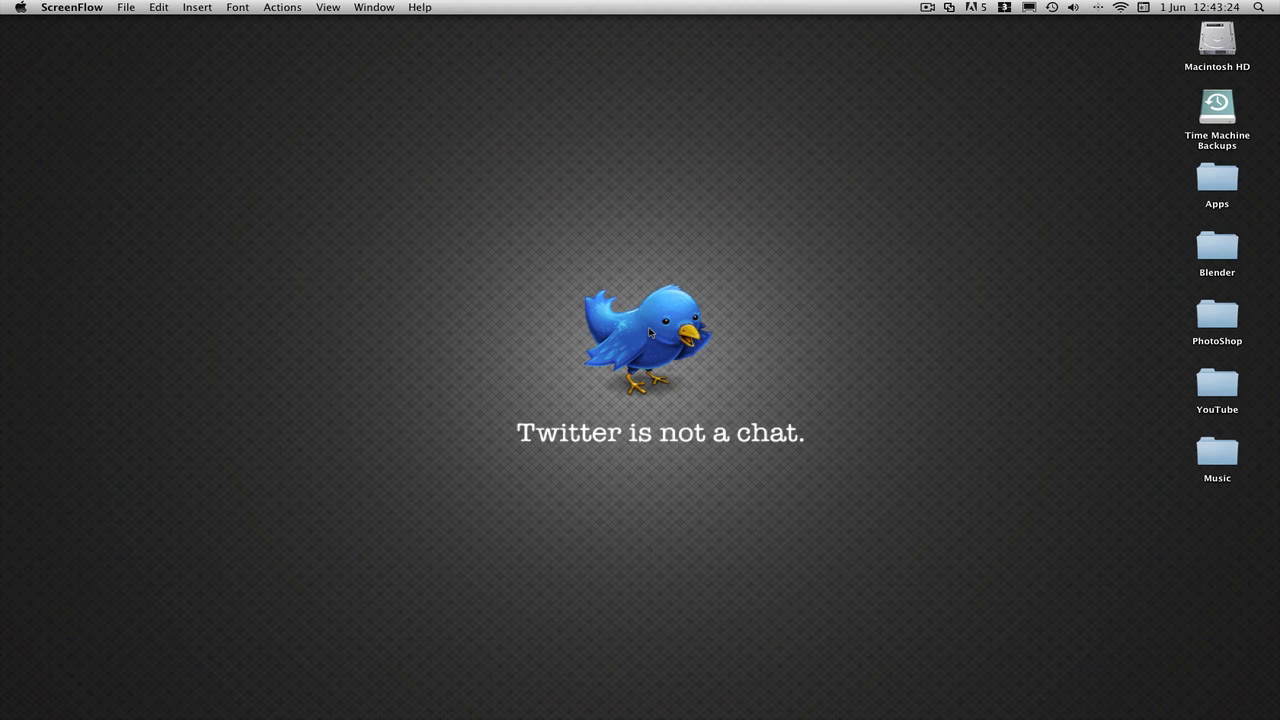
pyautogui.moveTo(653, 373)
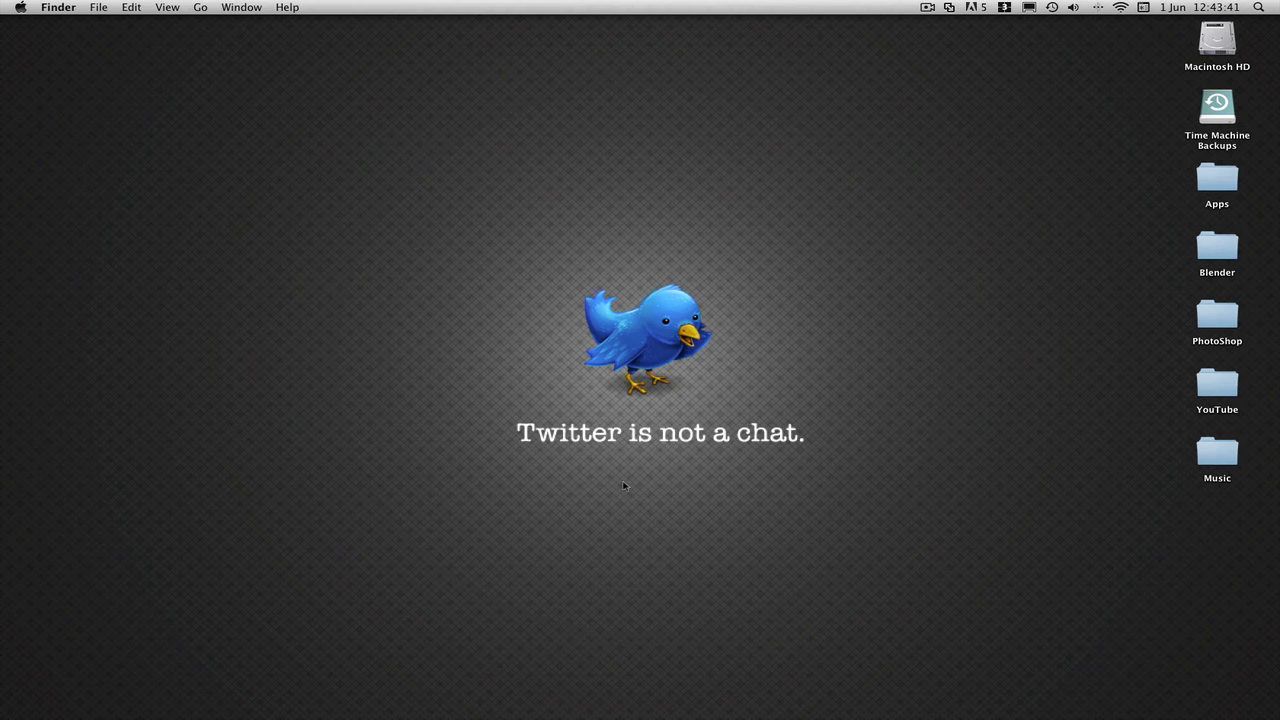
pyautogui.moveTo(651, 381)
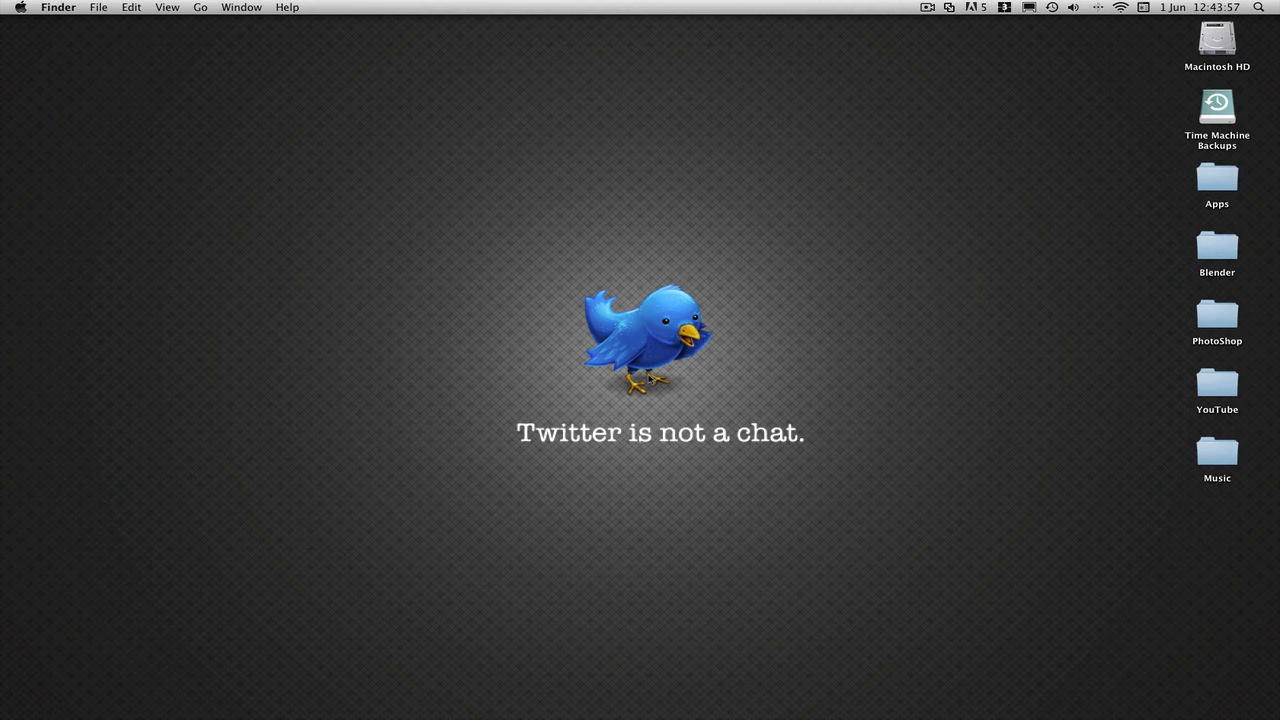
pyautogui.moveTo(700, 277)
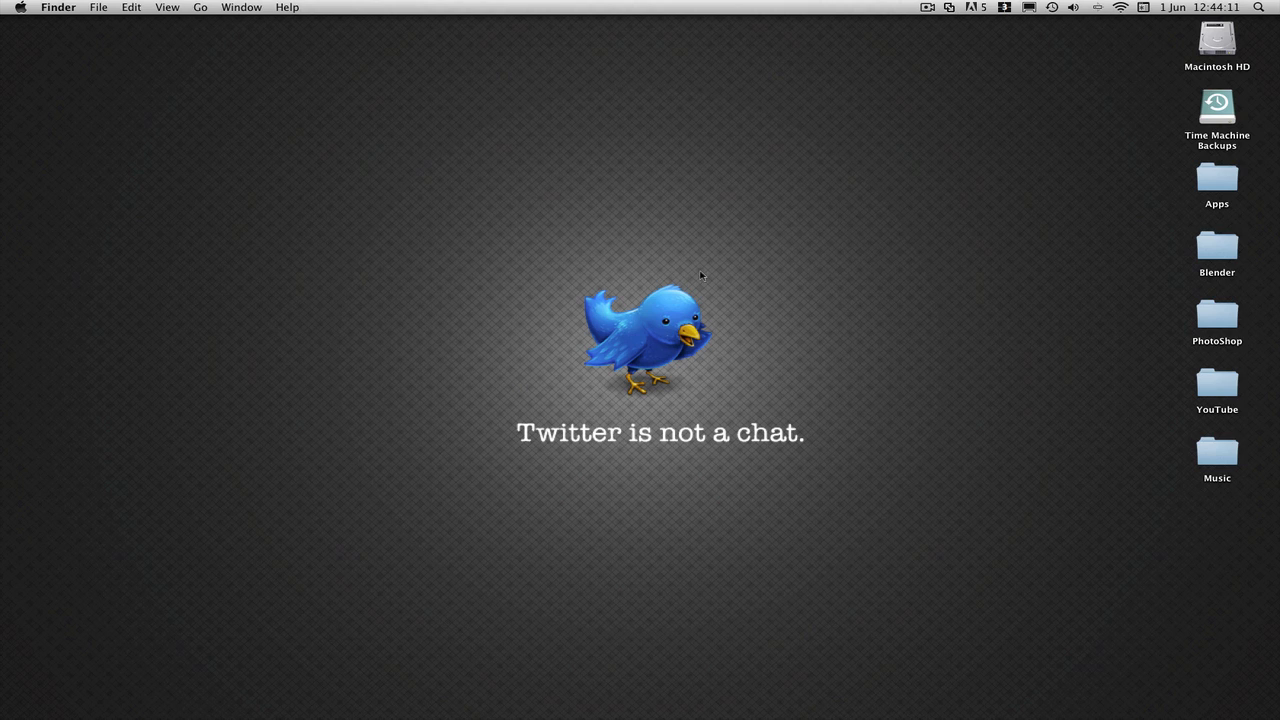
pyautogui.moveTo(650, 371)
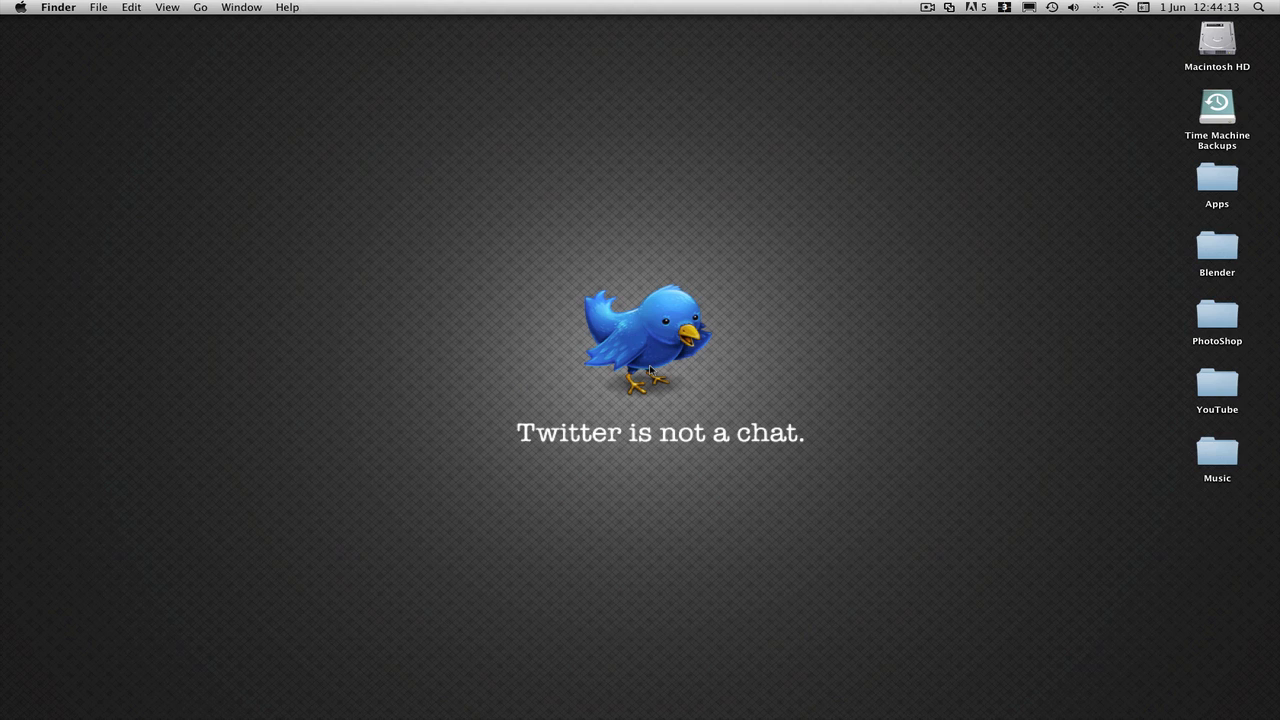
pyautogui.moveTo(827, 468)
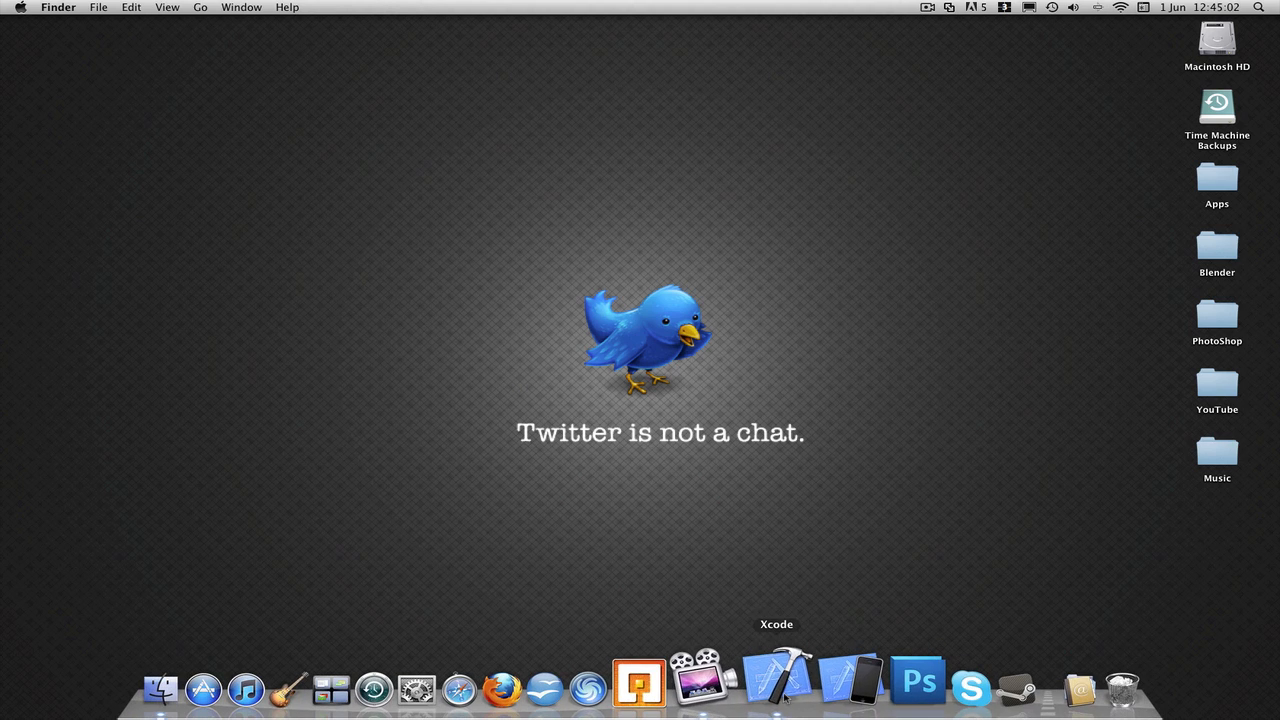
# Step: Create a View-based Application iPhone project named 'Button tahs' on the Desktop
pyautogui.click(778, 685)
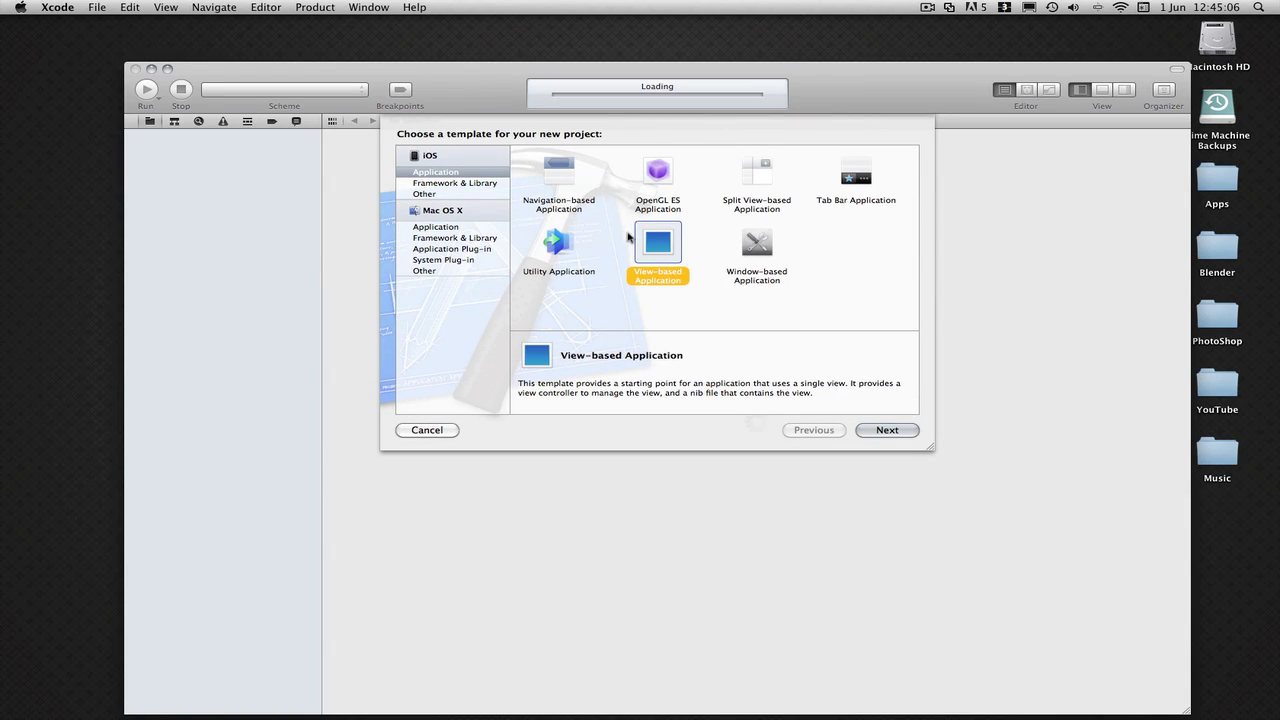
pyautogui.click(886, 430)
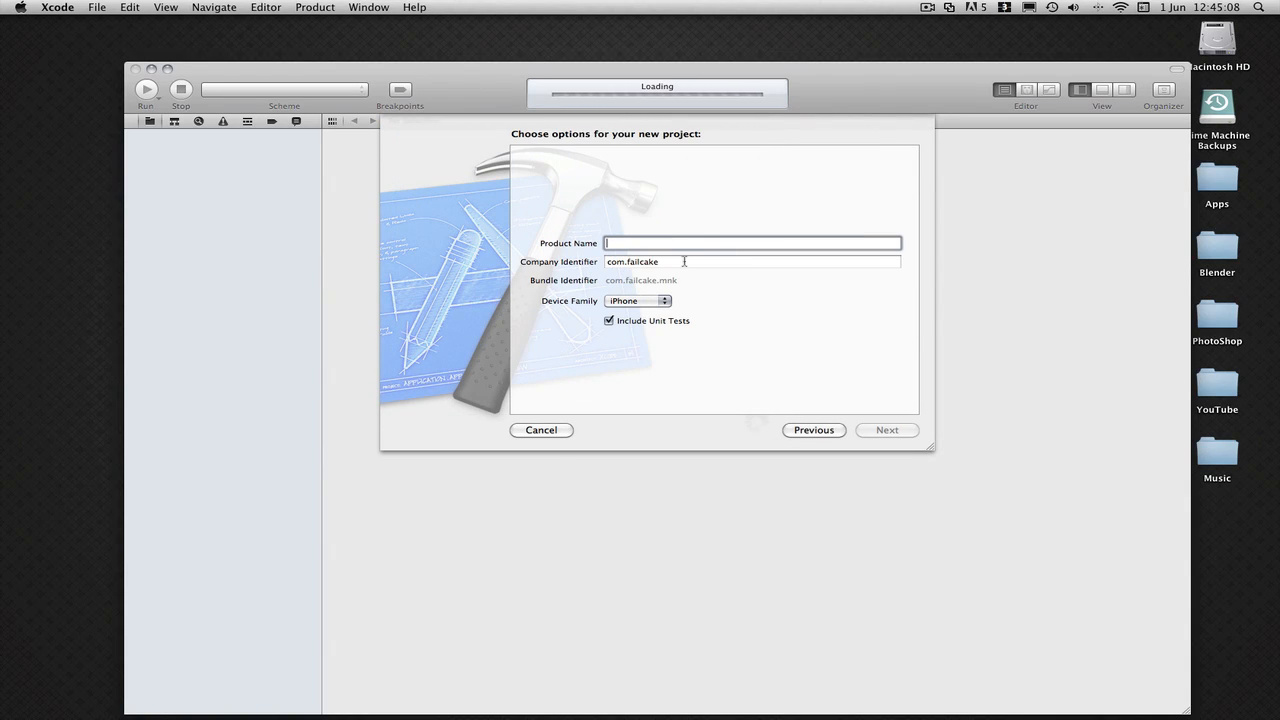
pyautogui.write('Button')
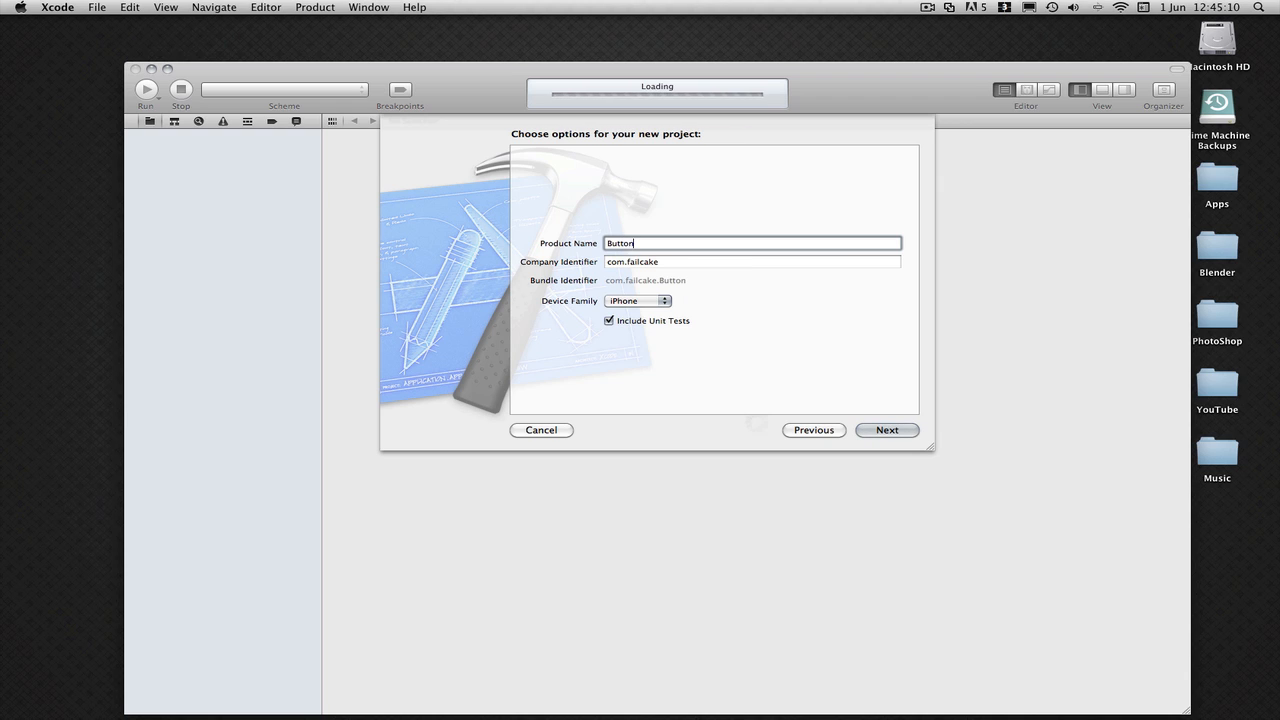
pyautogui.click(886, 430)
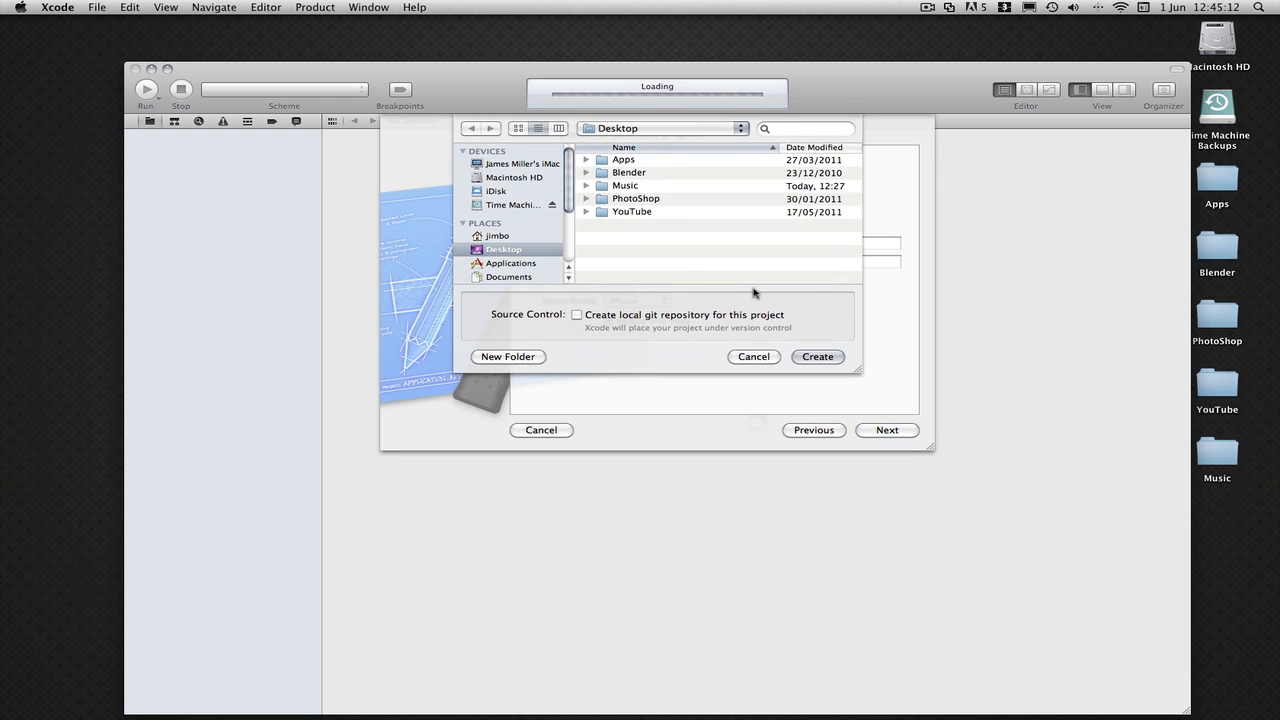
pyautogui.click(816, 356)
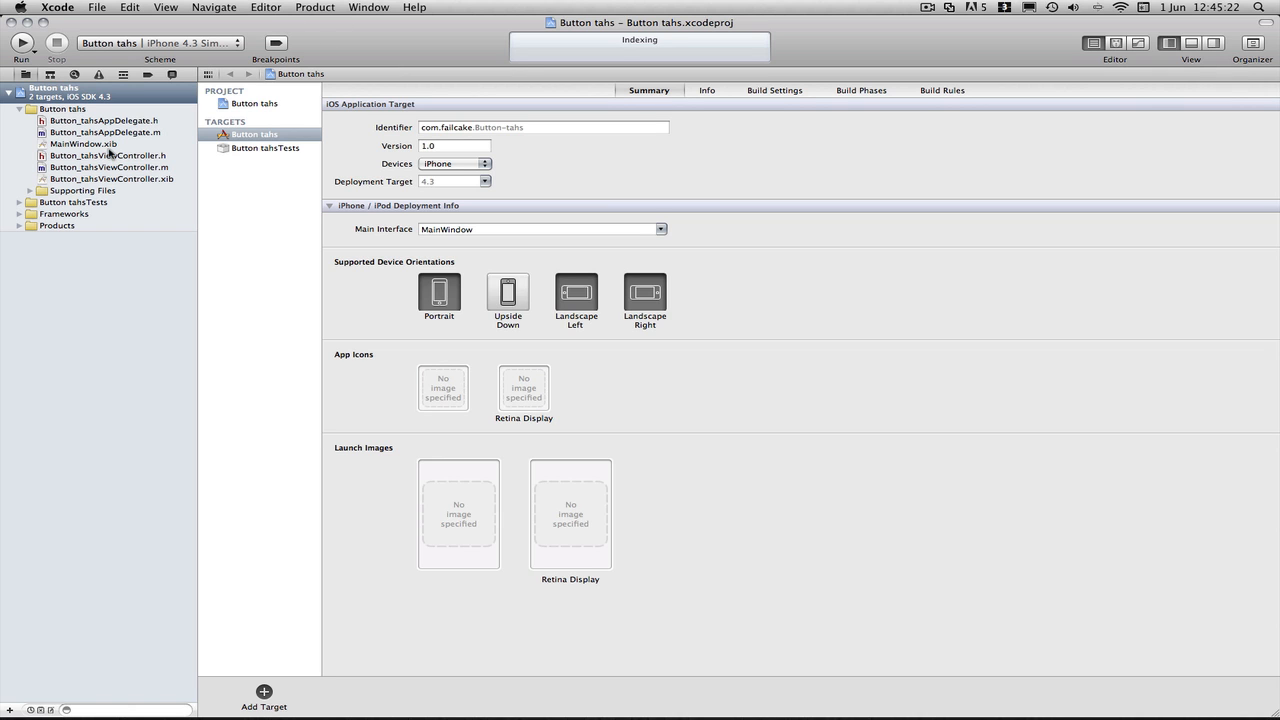
# Step: Declare IBOutlet UILabel *label and -(IBAction)button:(id)sender in Button_tahsViewController.h
pyautogui.click(107, 155)
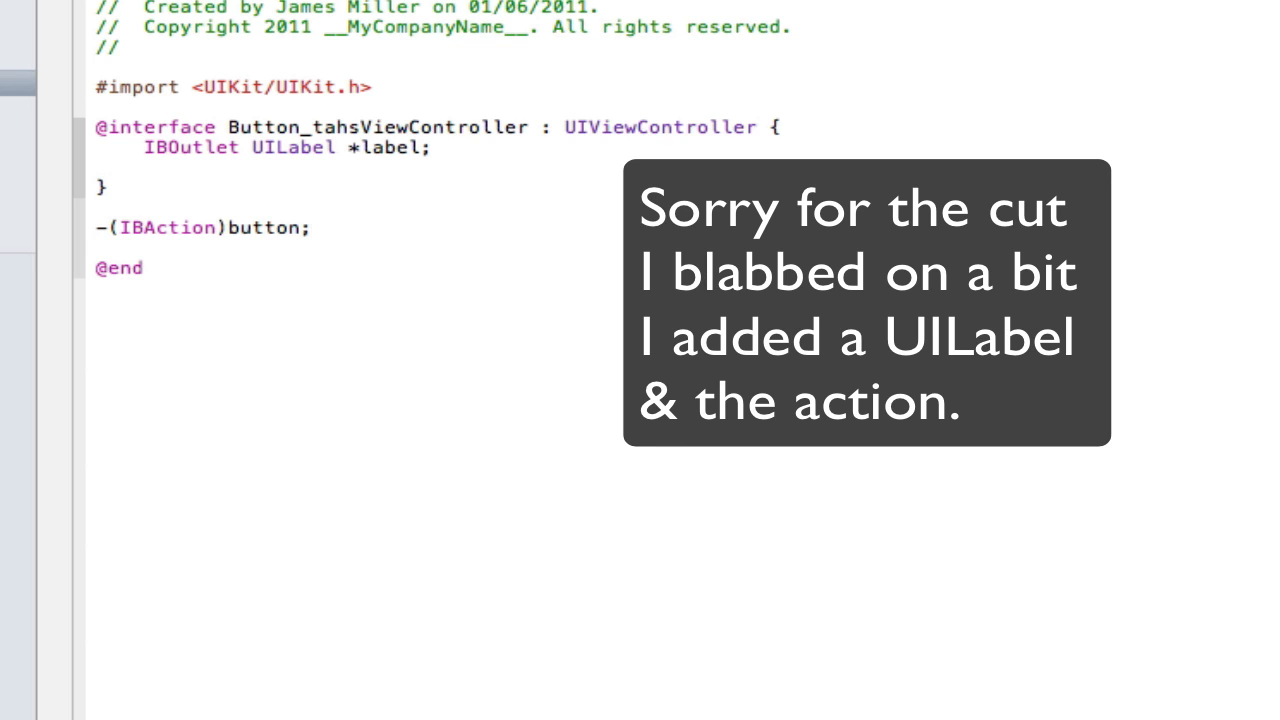
pyautogui.write(':(id)sender {')
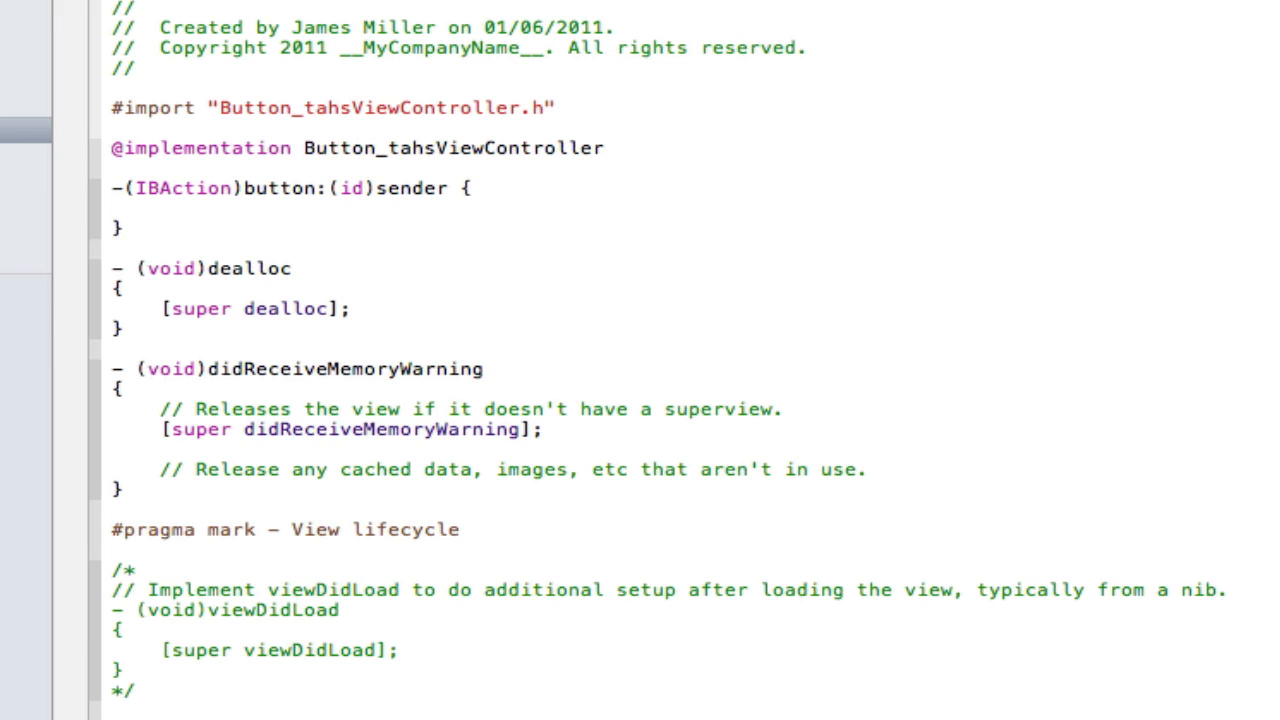
# Step: Write a switch on [sender tag] setting label.textColor for cases 0–4 plus default
pyautogui.click(160, 208)
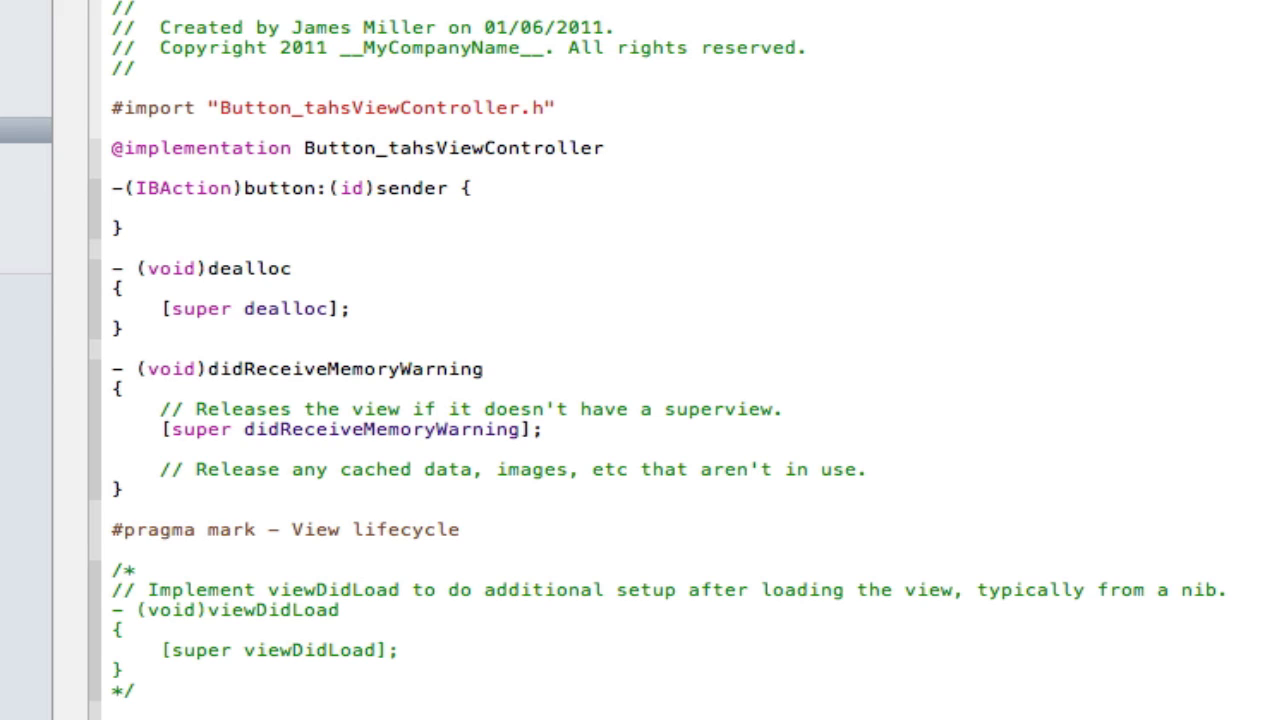
pyautogui.click(160, 208)
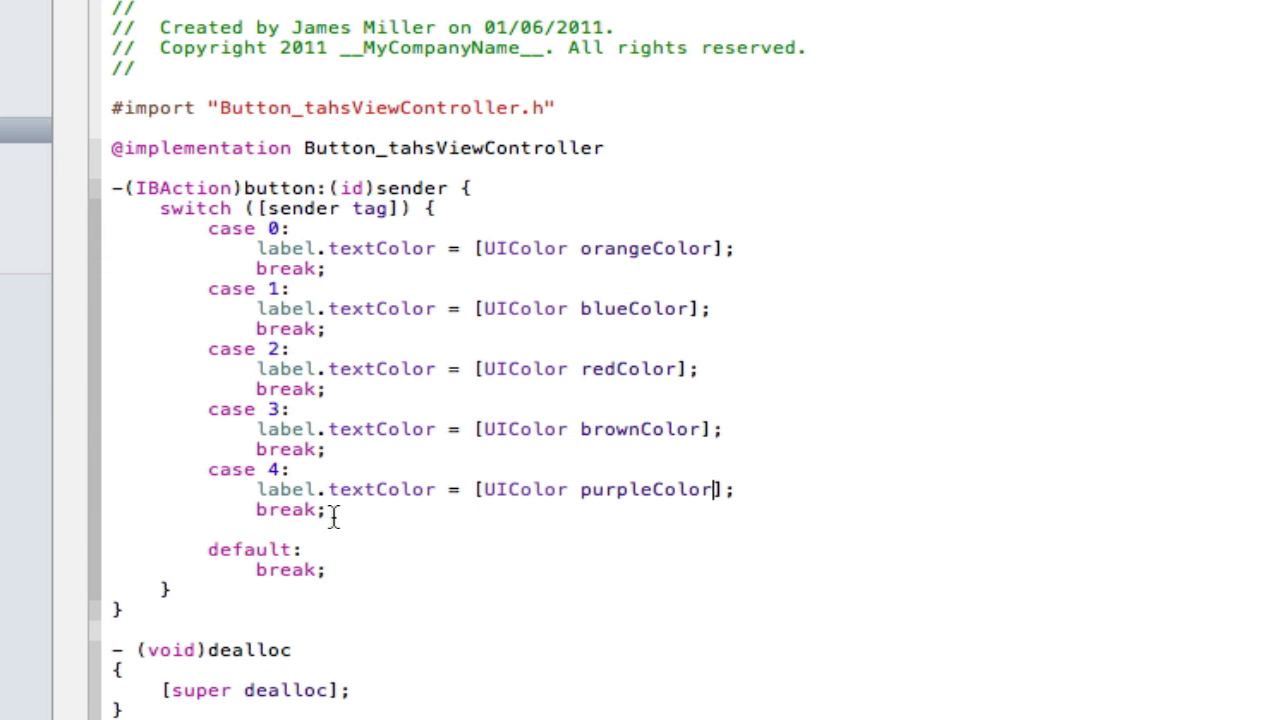
# Step: Highlight sender and the case tag values, then delete the blank line before default:
pyautogui.moveTo(159, 208); pyautogui.dragTo(326, 510)
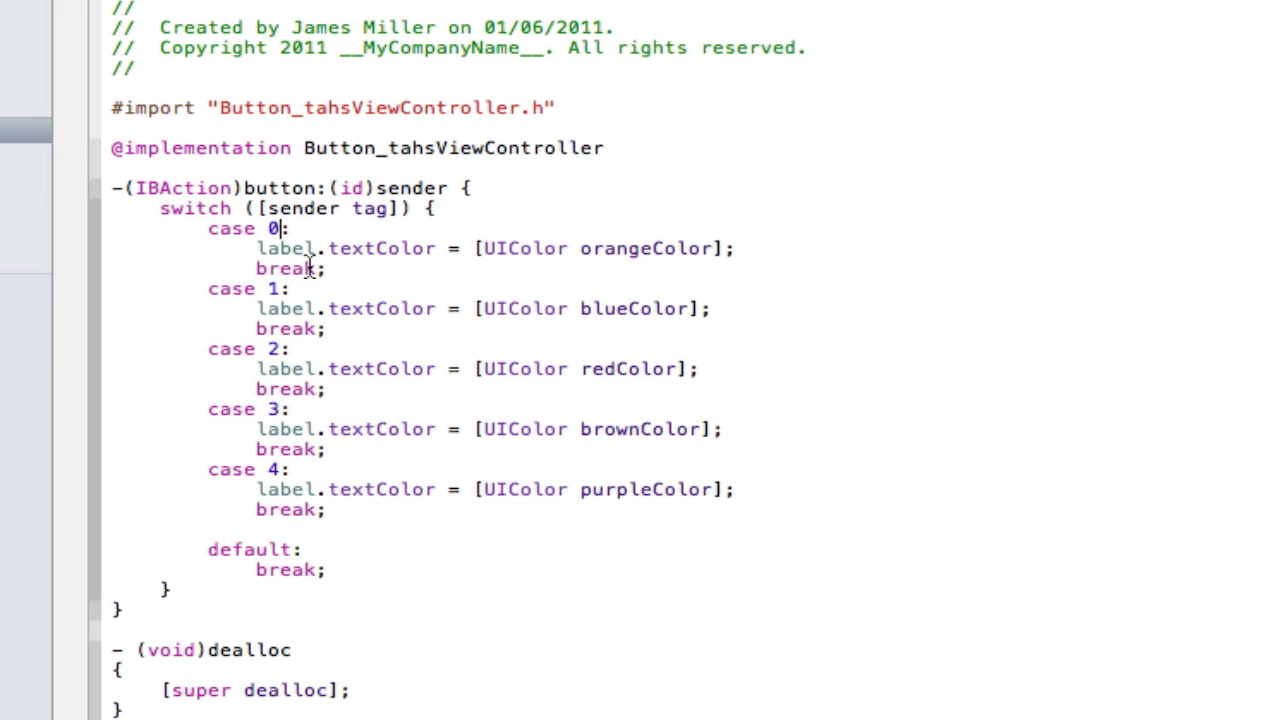
pyautogui.moveTo(335, 188)
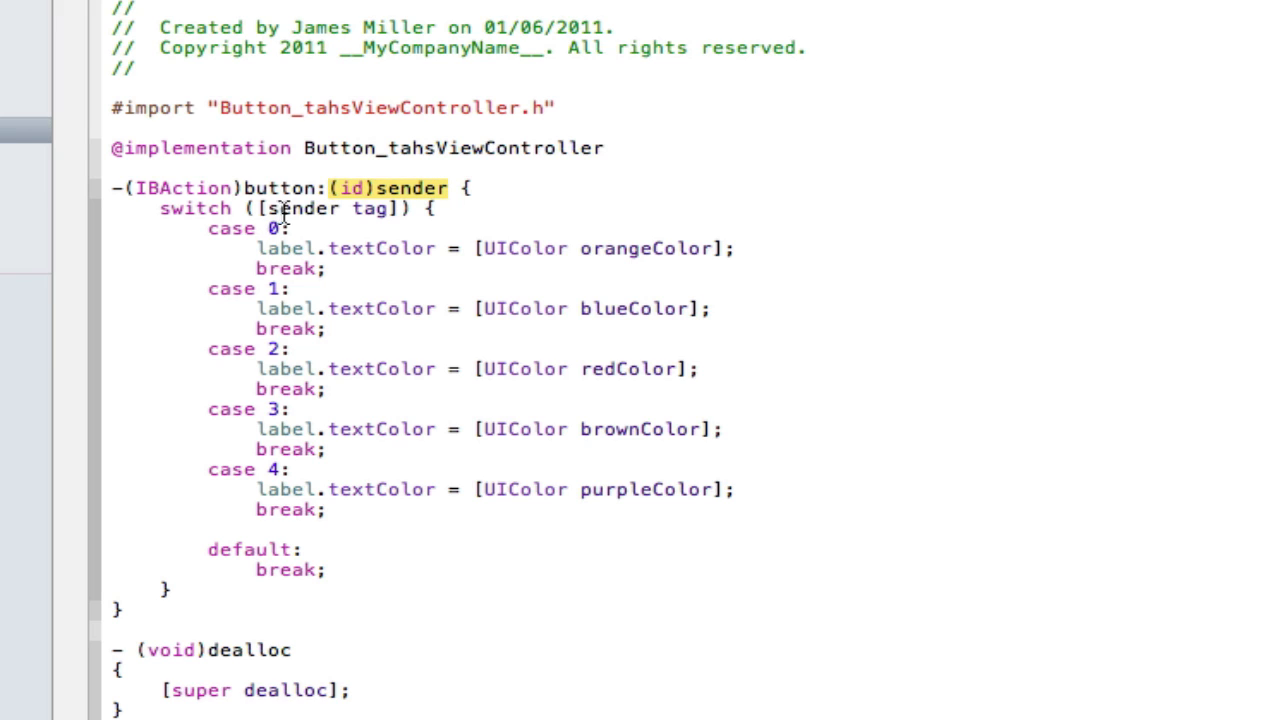
pyautogui.click(320, 208)
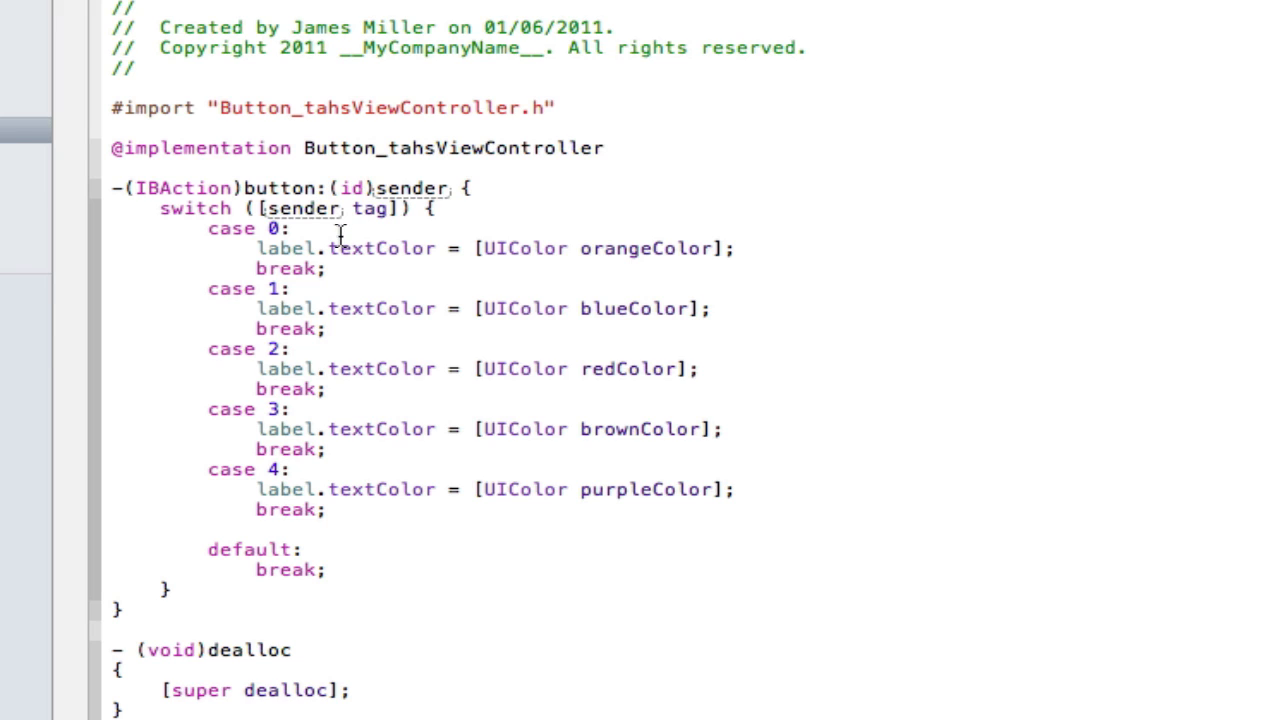
pyautogui.doubleClick(302, 208)
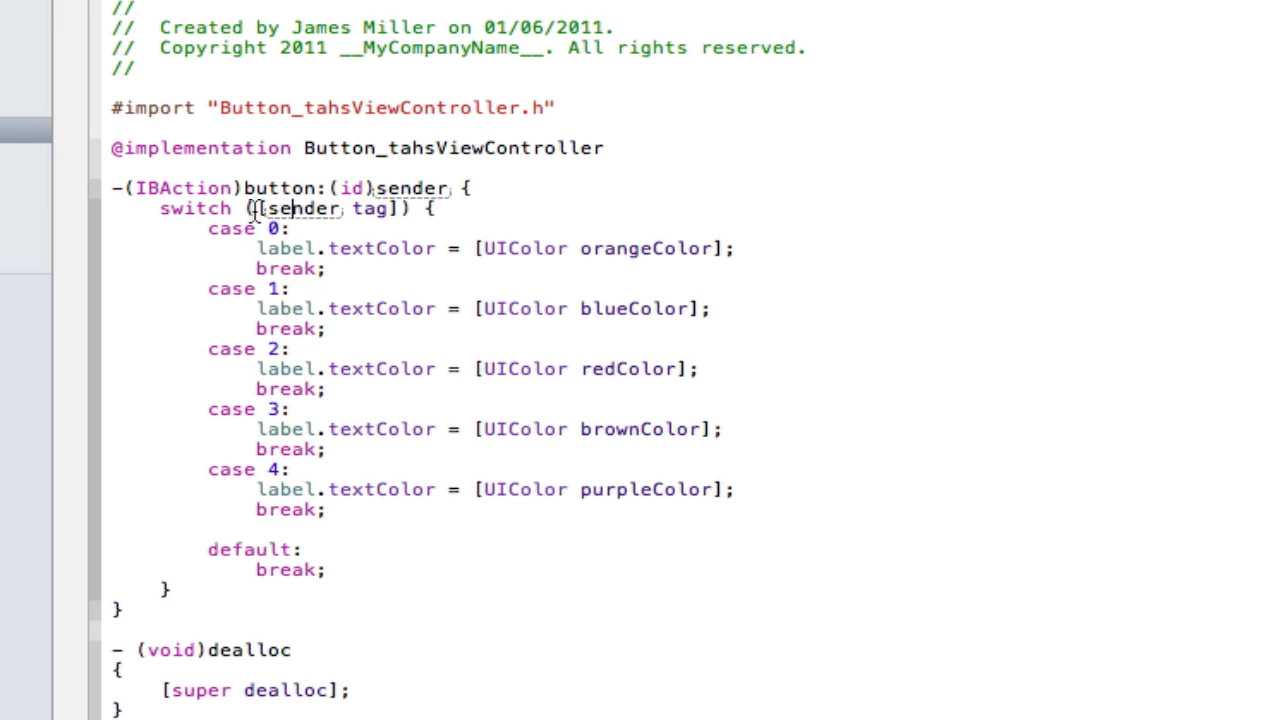
pyautogui.doubleClick(320, 208)
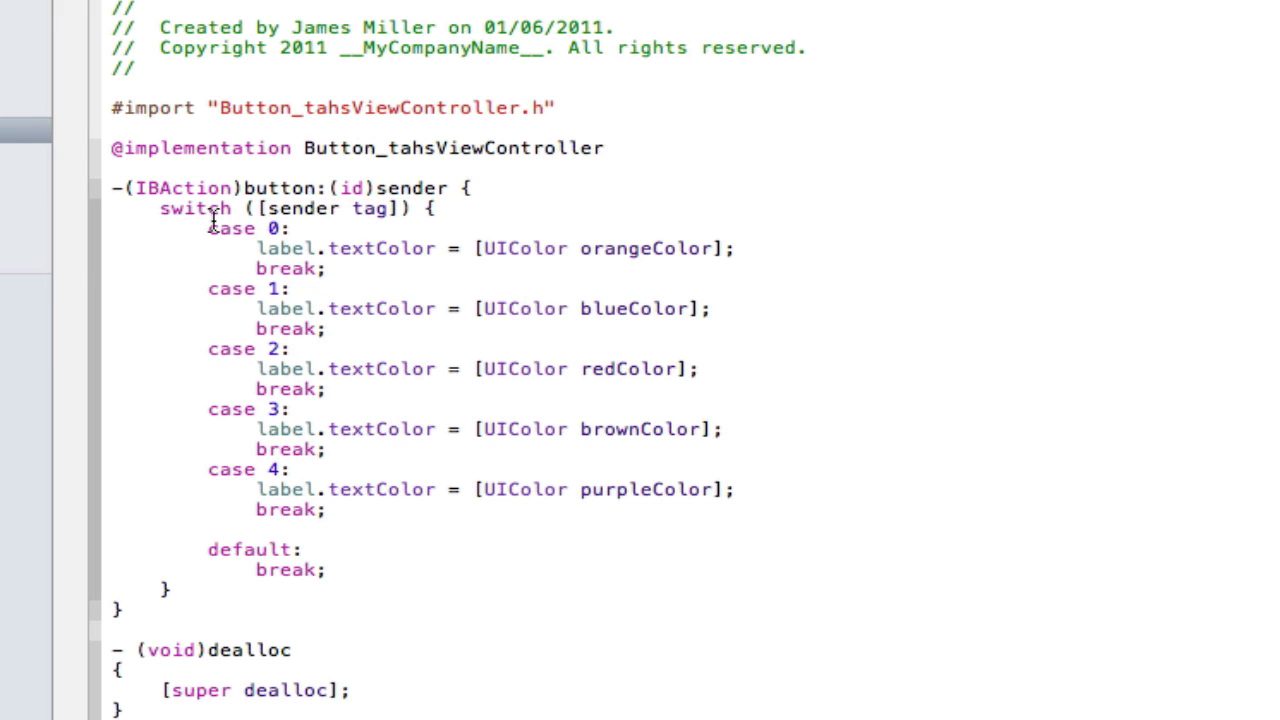
pyautogui.moveTo(160, 208); pyautogui.dragTo(395, 208)
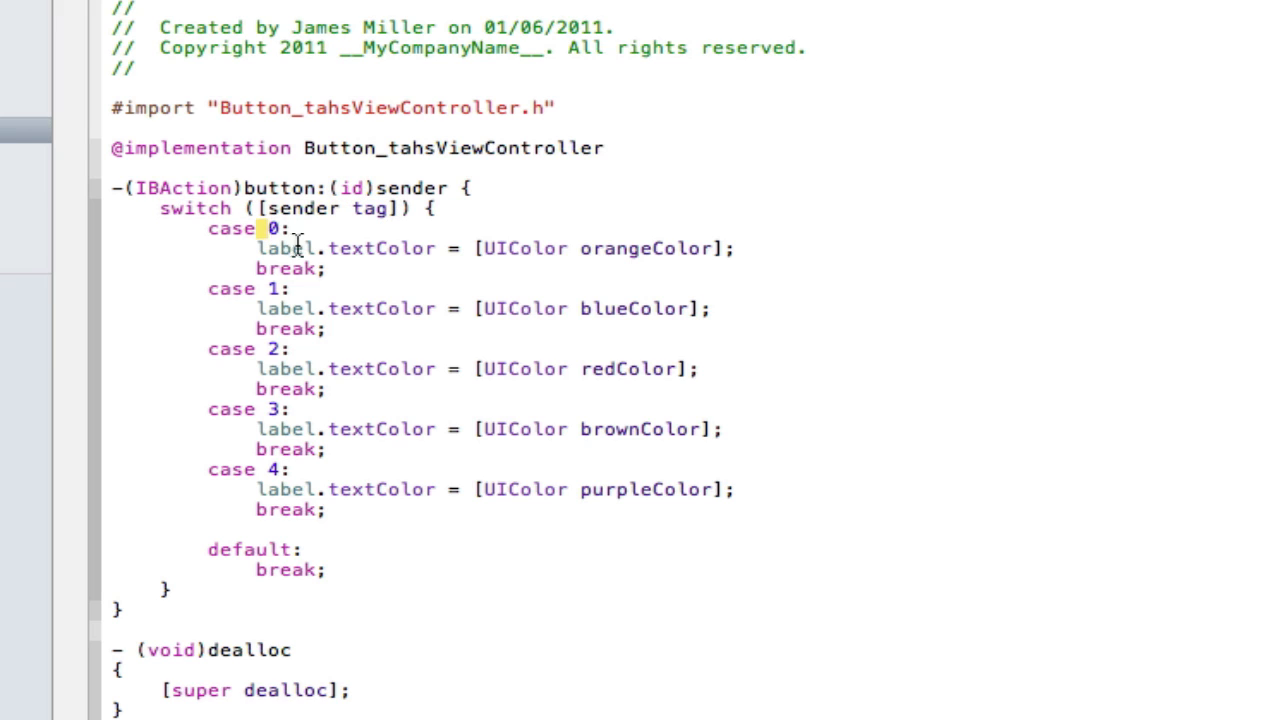
pyautogui.doubleClick(646, 248)
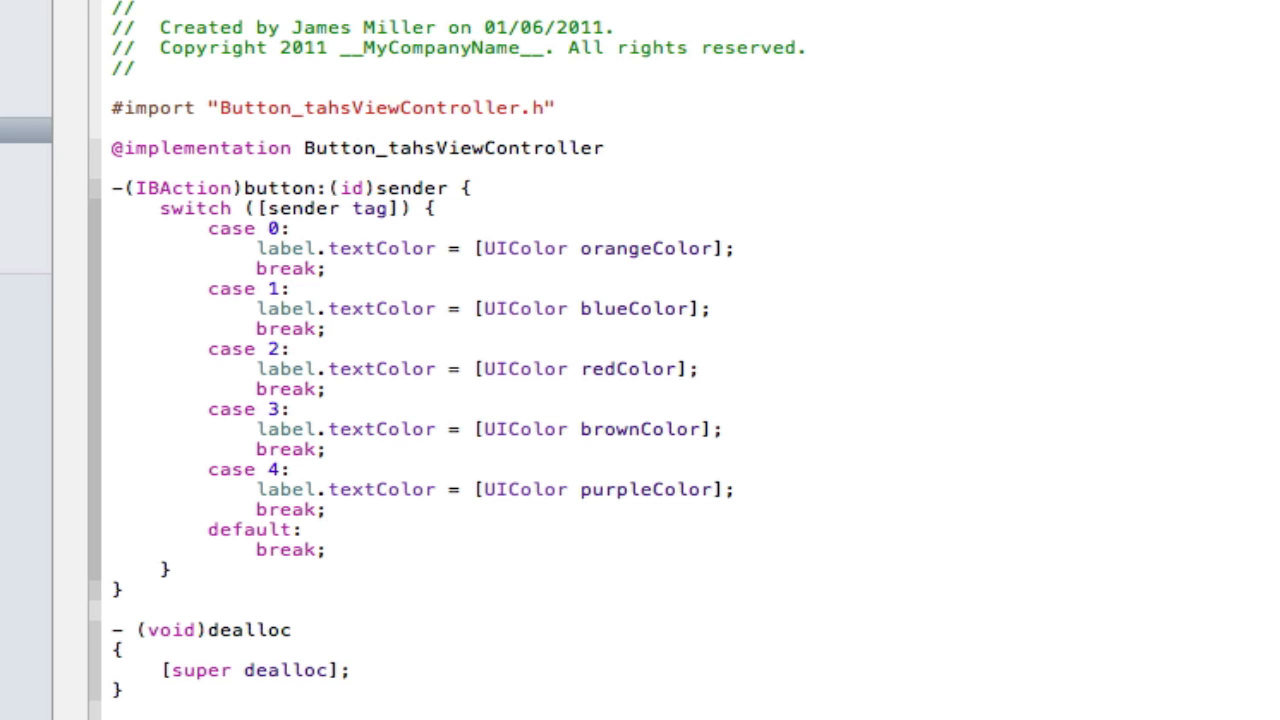
pyautogui.click(326, 509)
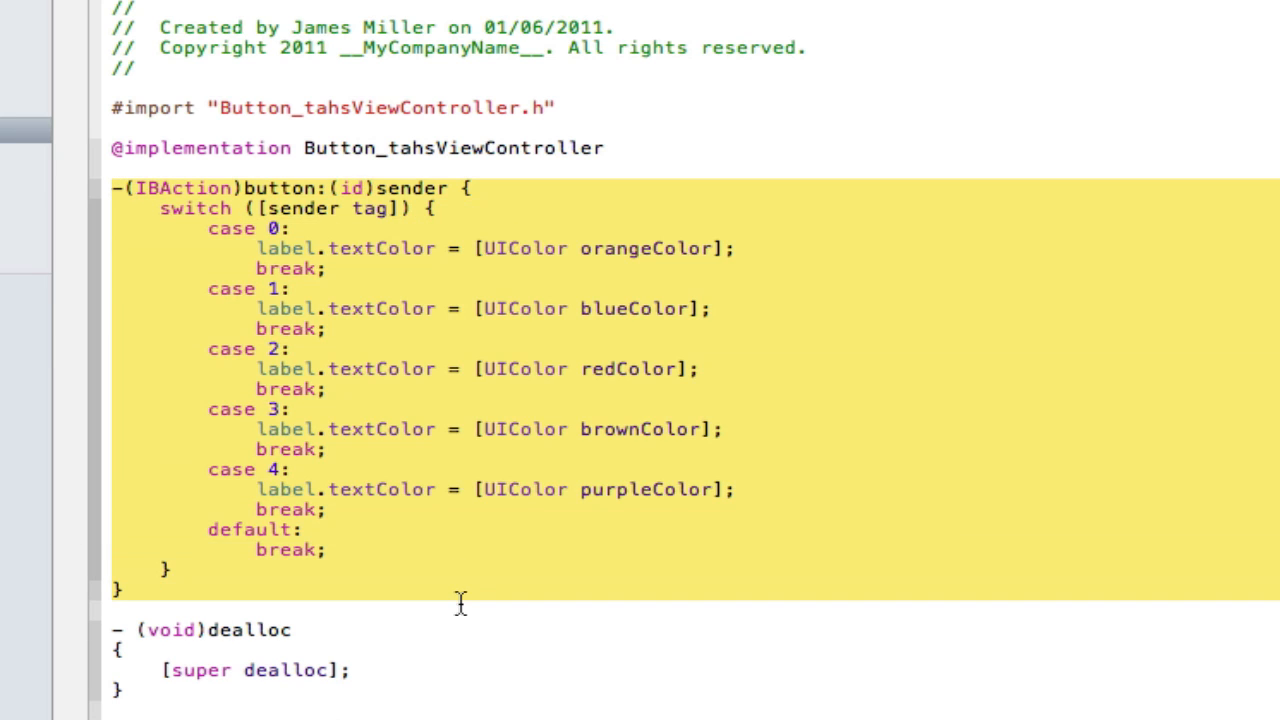
pyautogui.moveTo(448, 588)
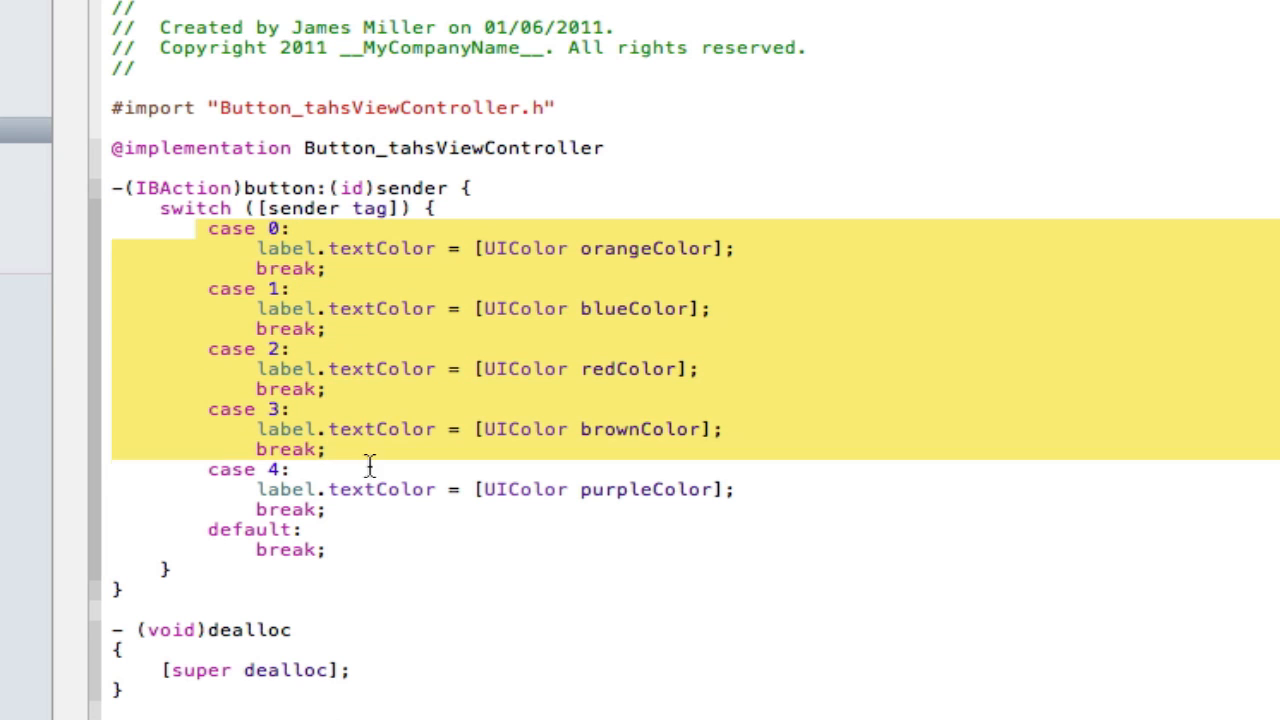
pyautogui.click(330, 549)
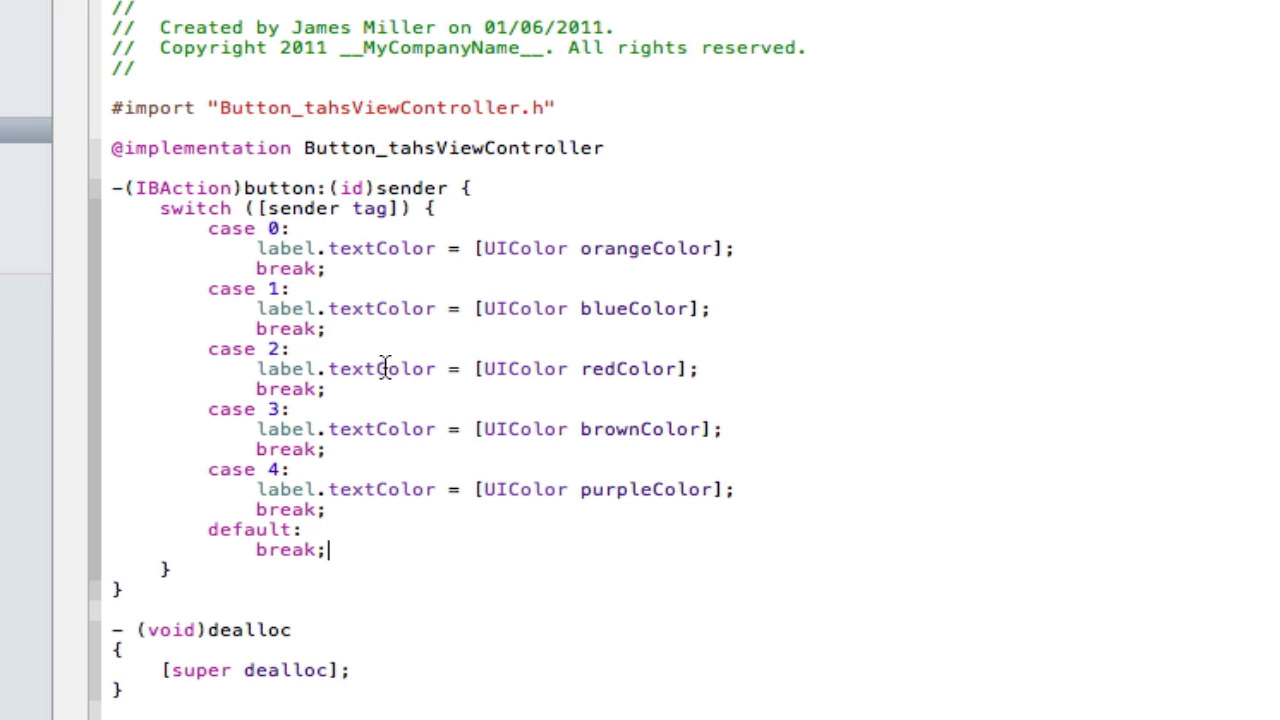
pyautogui.moveTo(455, 420)
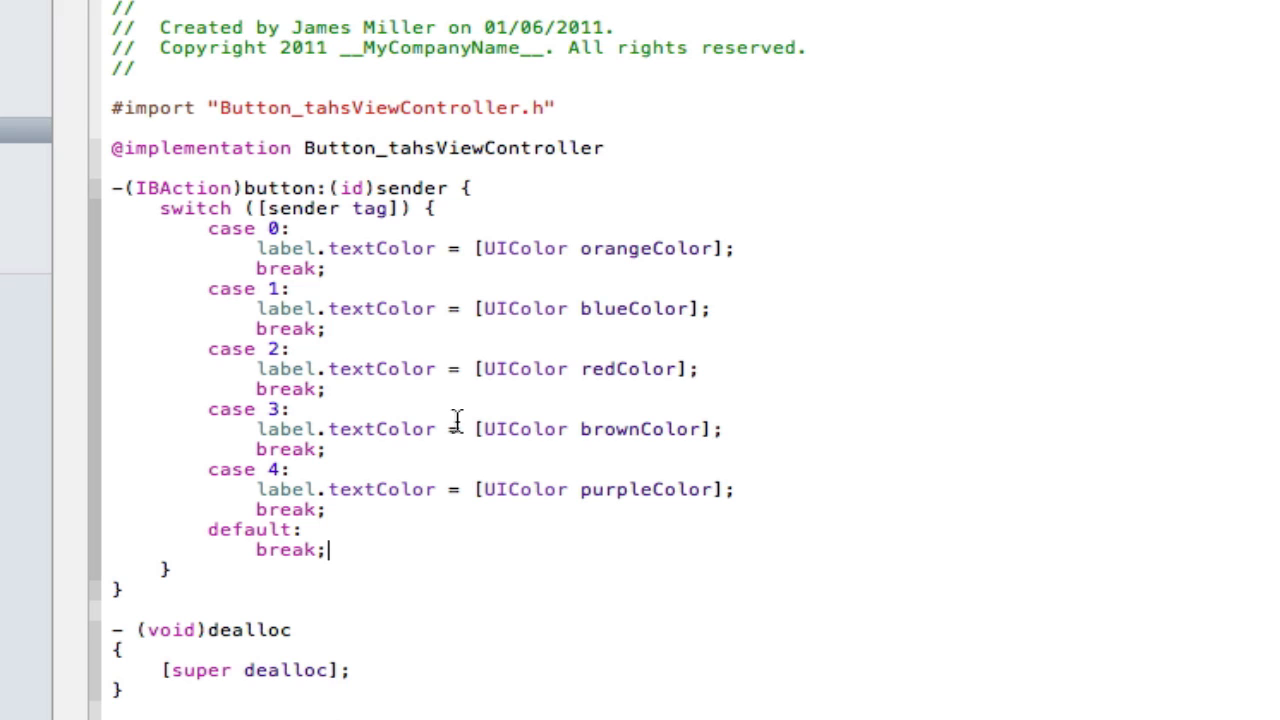
pyautogui.moveTo(140, 200)
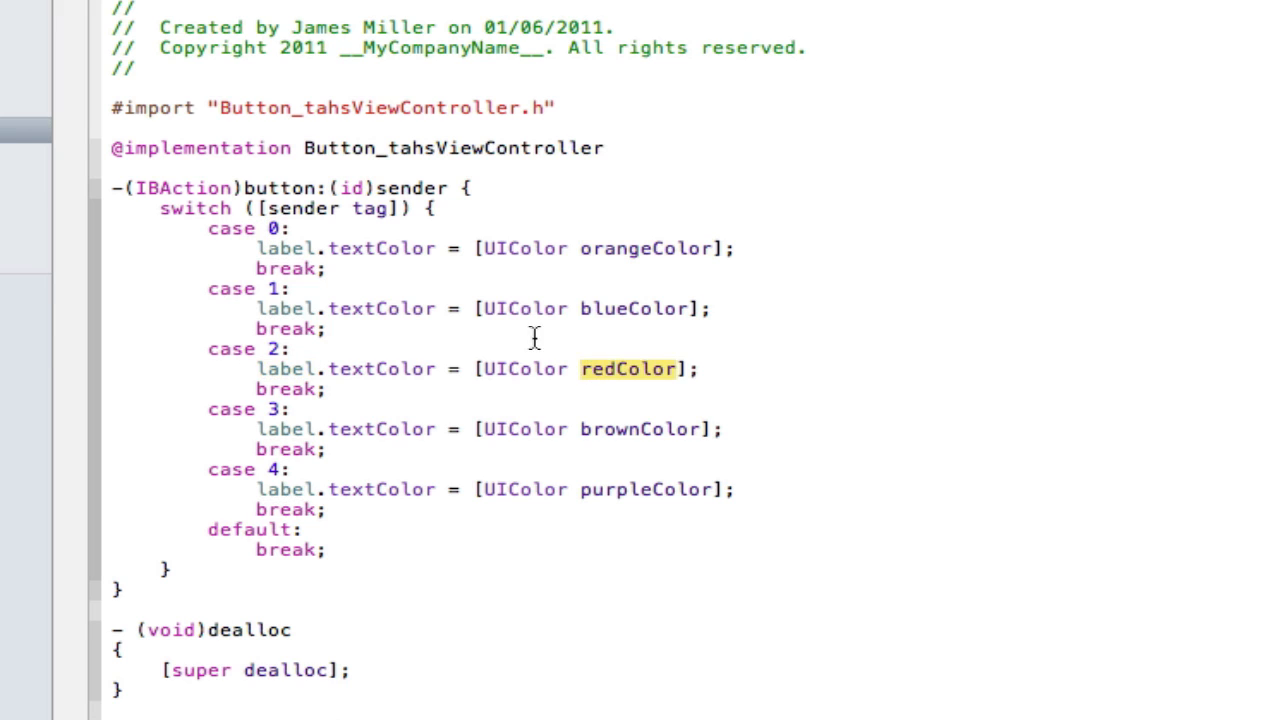
pyautogui.moveTo(240, 248); pyautogui.dragTo(328, 550)
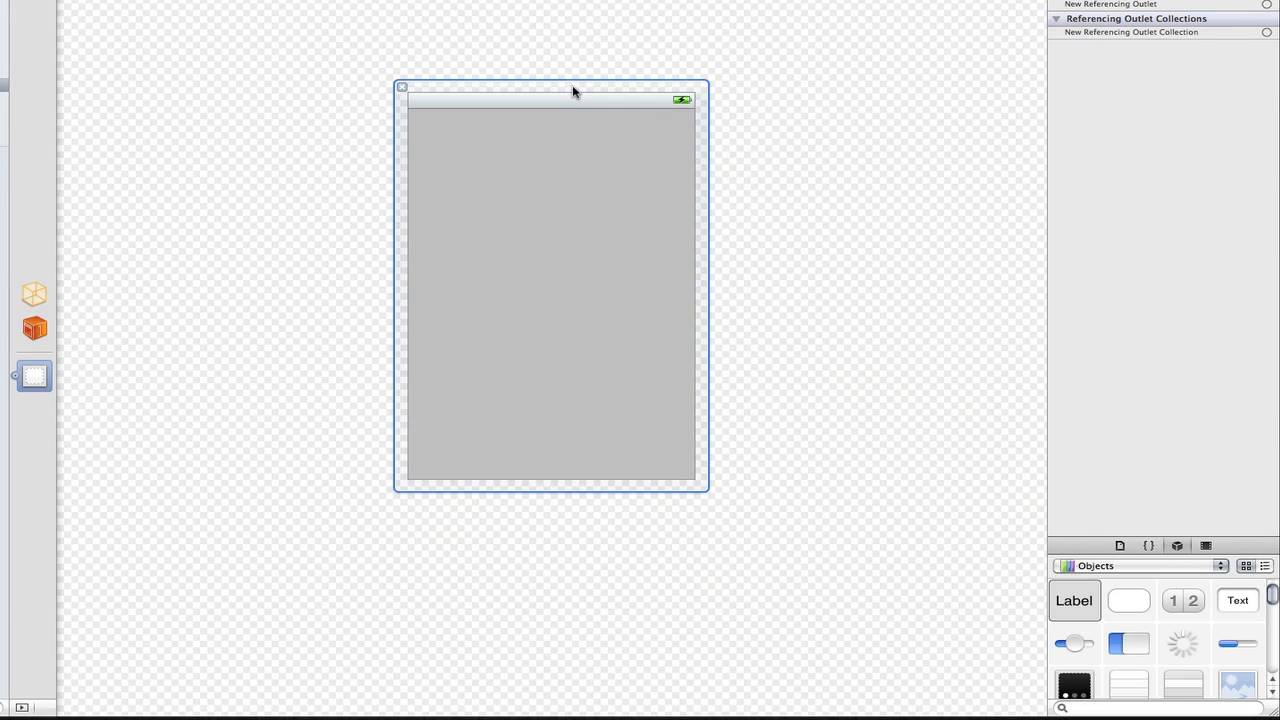
pyautogui.moveTo(1230, 547)
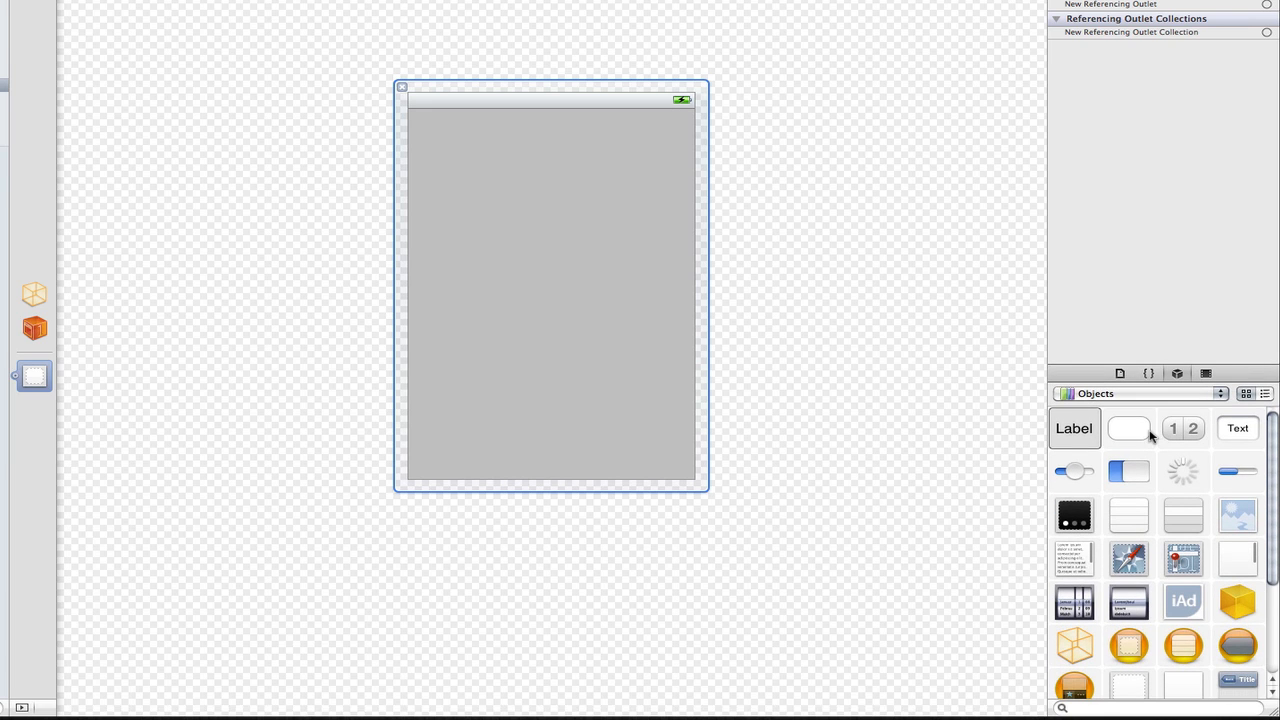
pyautogui.moveTo(843, 451)
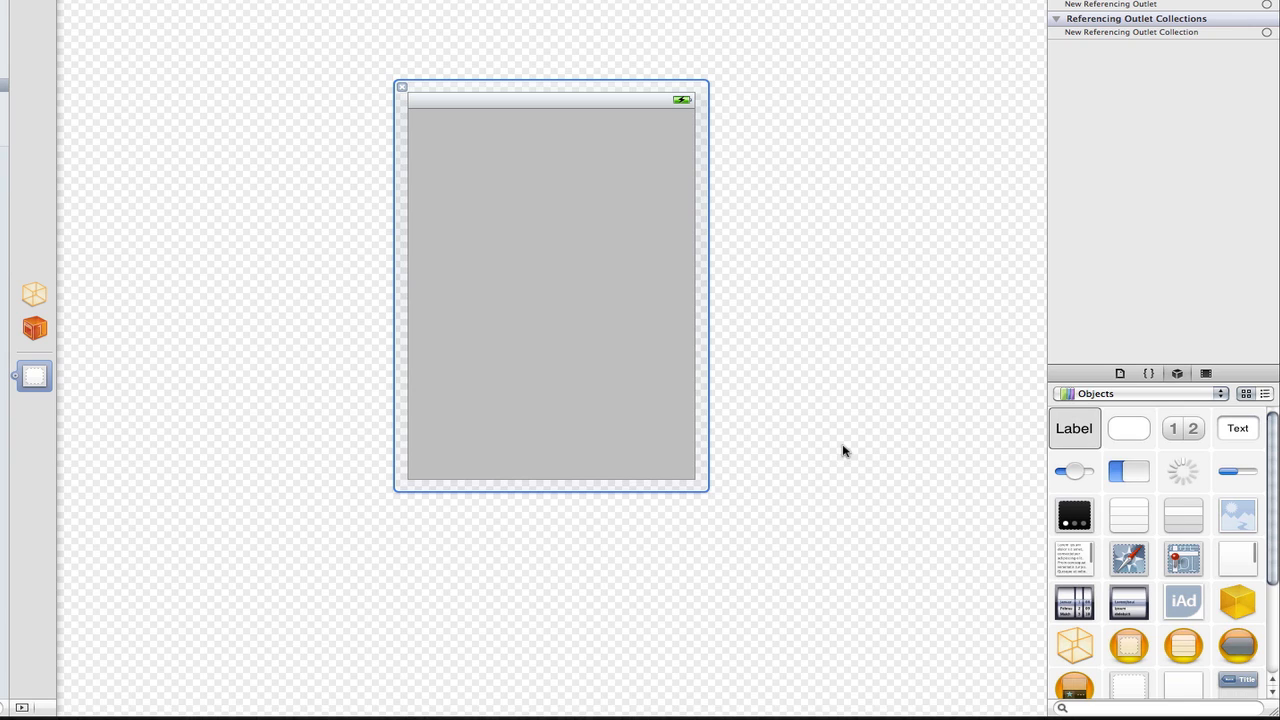
pyautogui.moveTo(1090, 420)
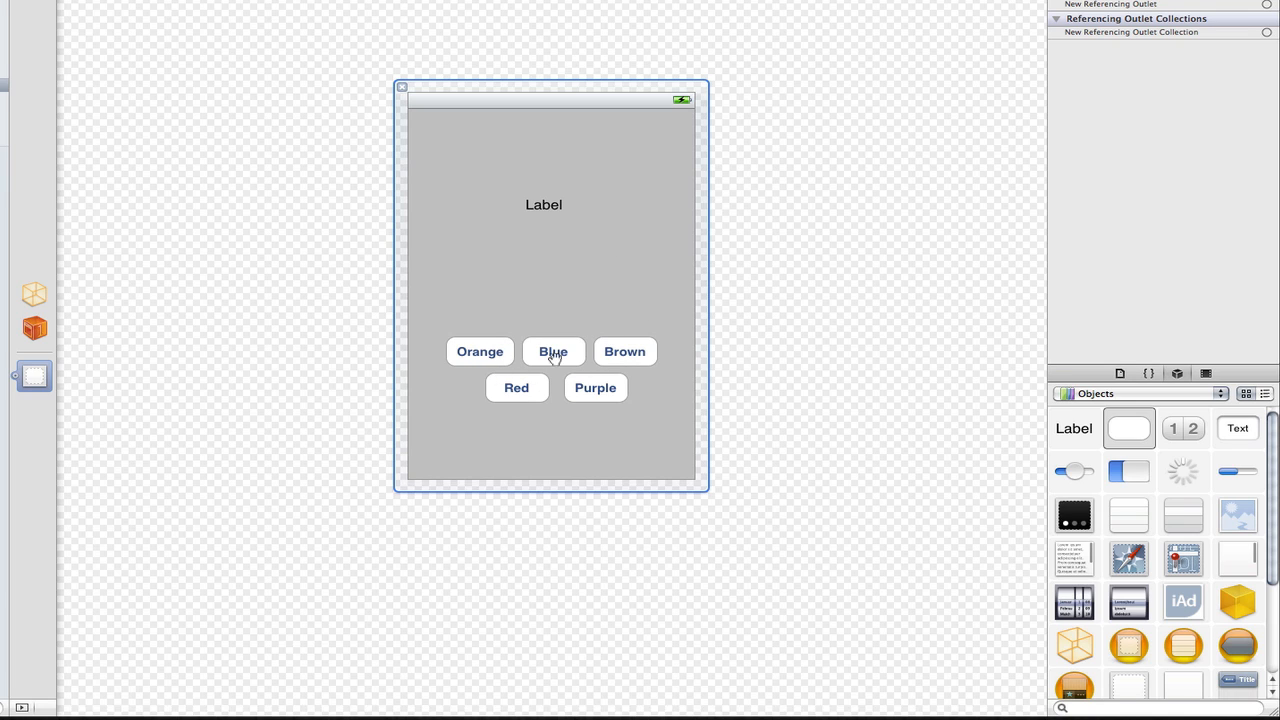
pyautogui.moveTo(593, 239)
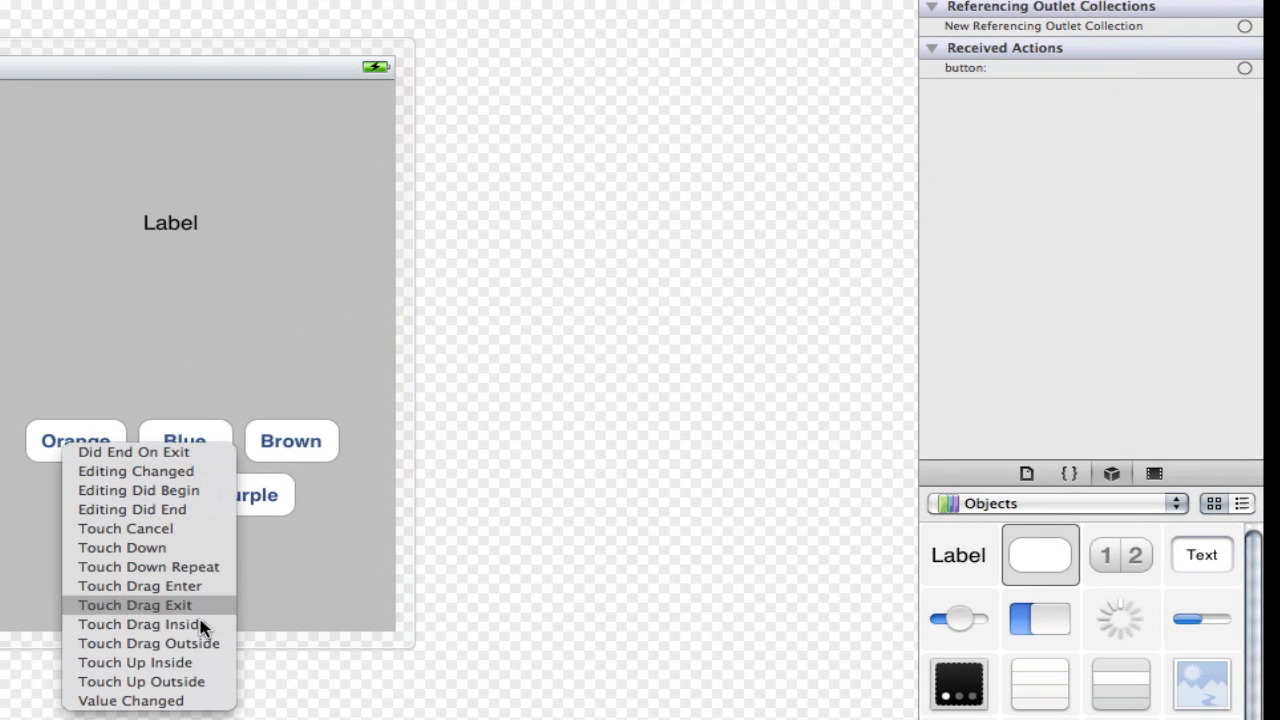
# Step: Connect the Orange and Blue buttons' Touch Up Inside events to button:
pyautogui.click(135, 662)
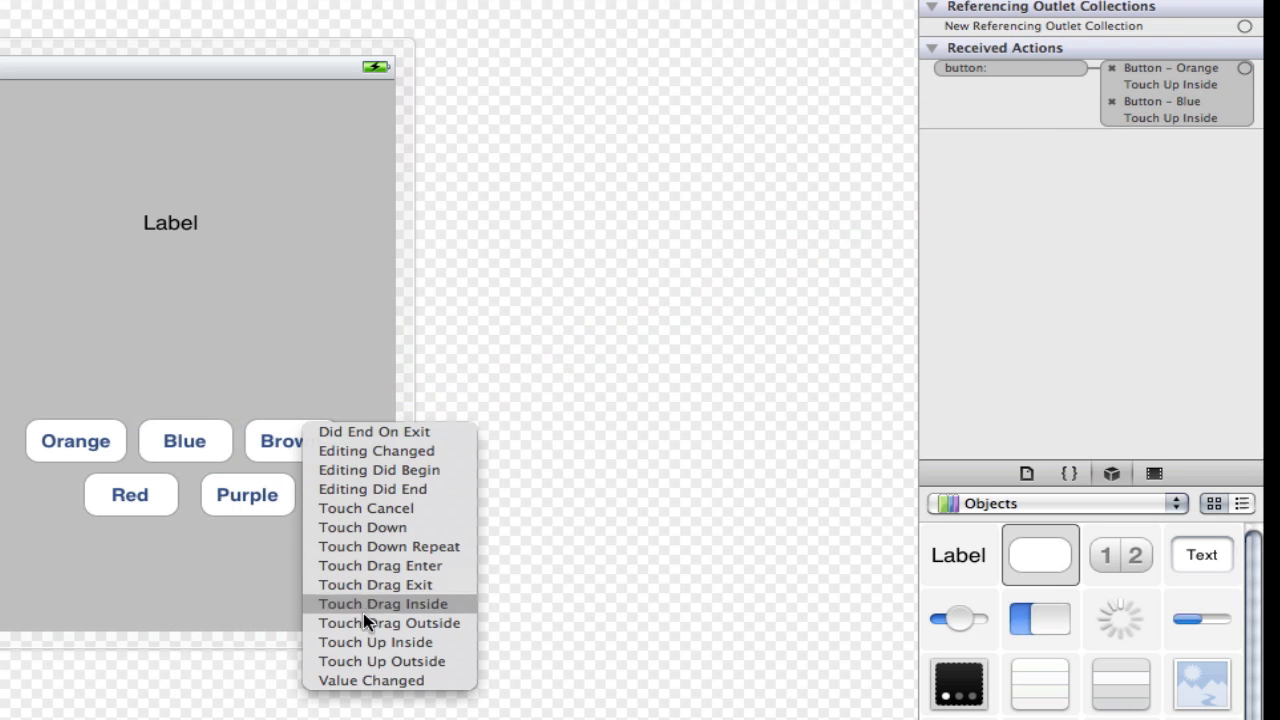
pyautogui.click(375, 642)
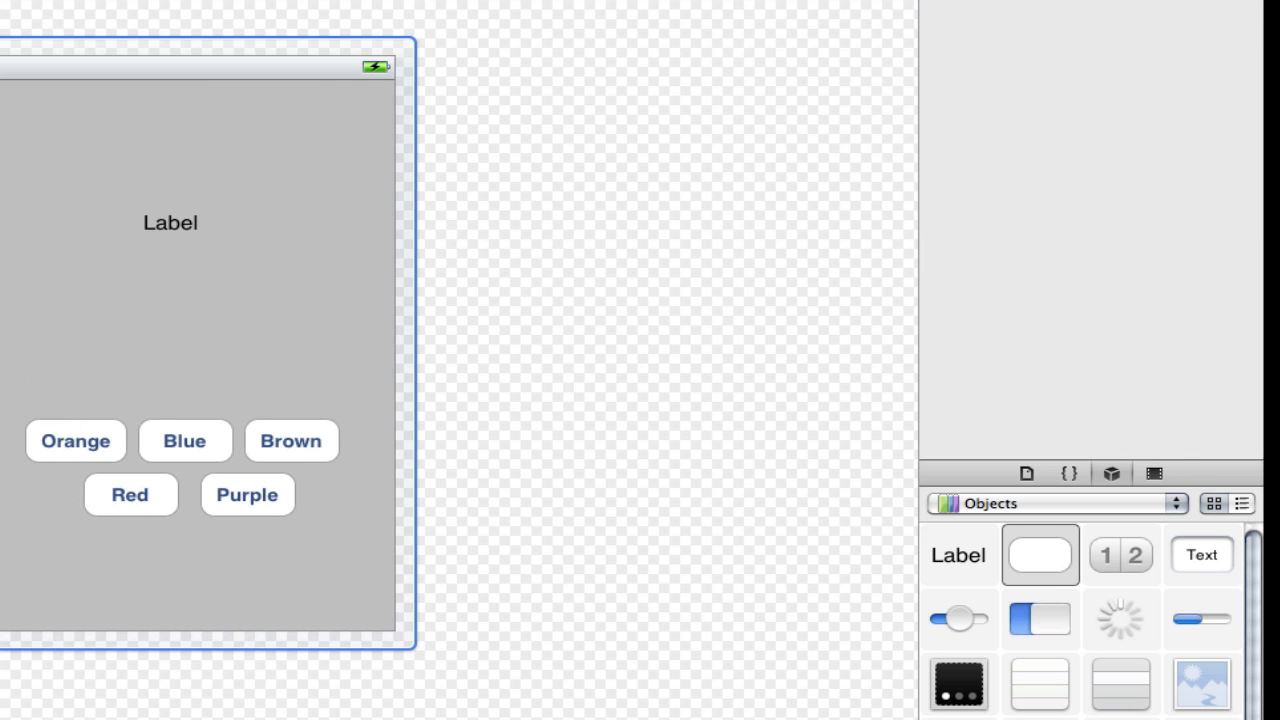
# Step: Set the Orange button's Tag to 0 in the Attributes inspector
pyautogui.click(76, 441)
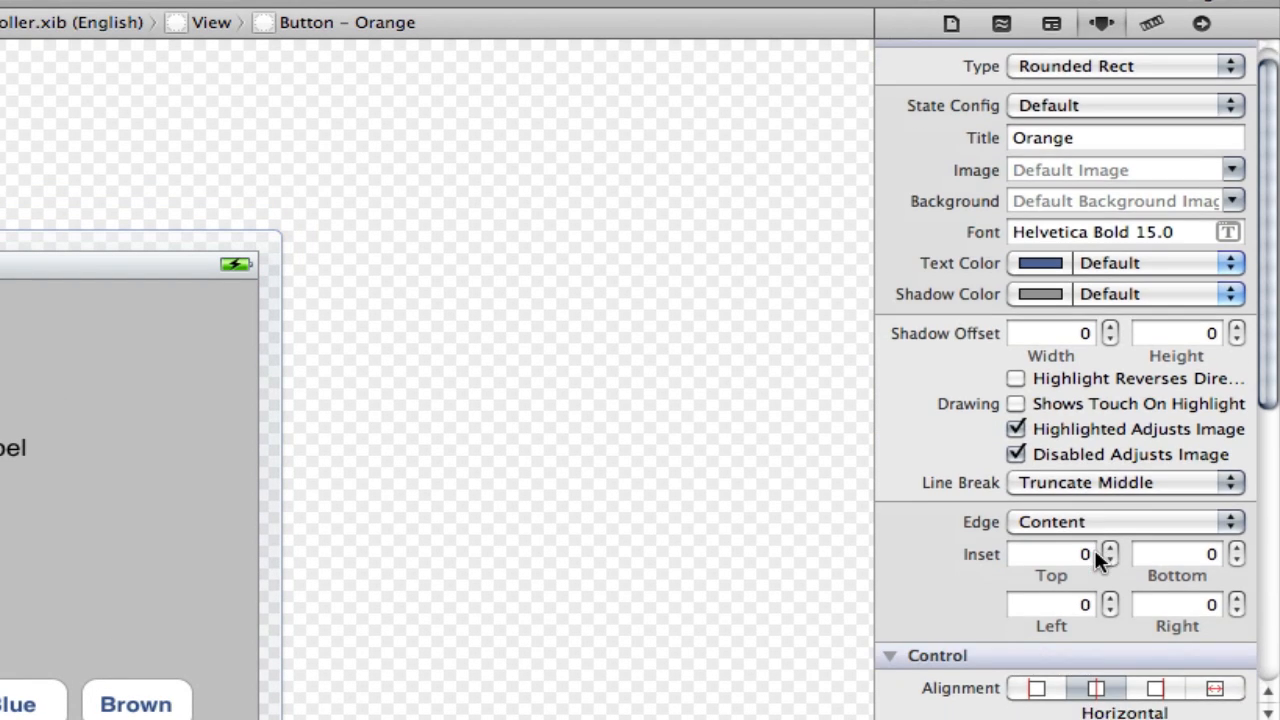
pyautogui.scroll(-3)
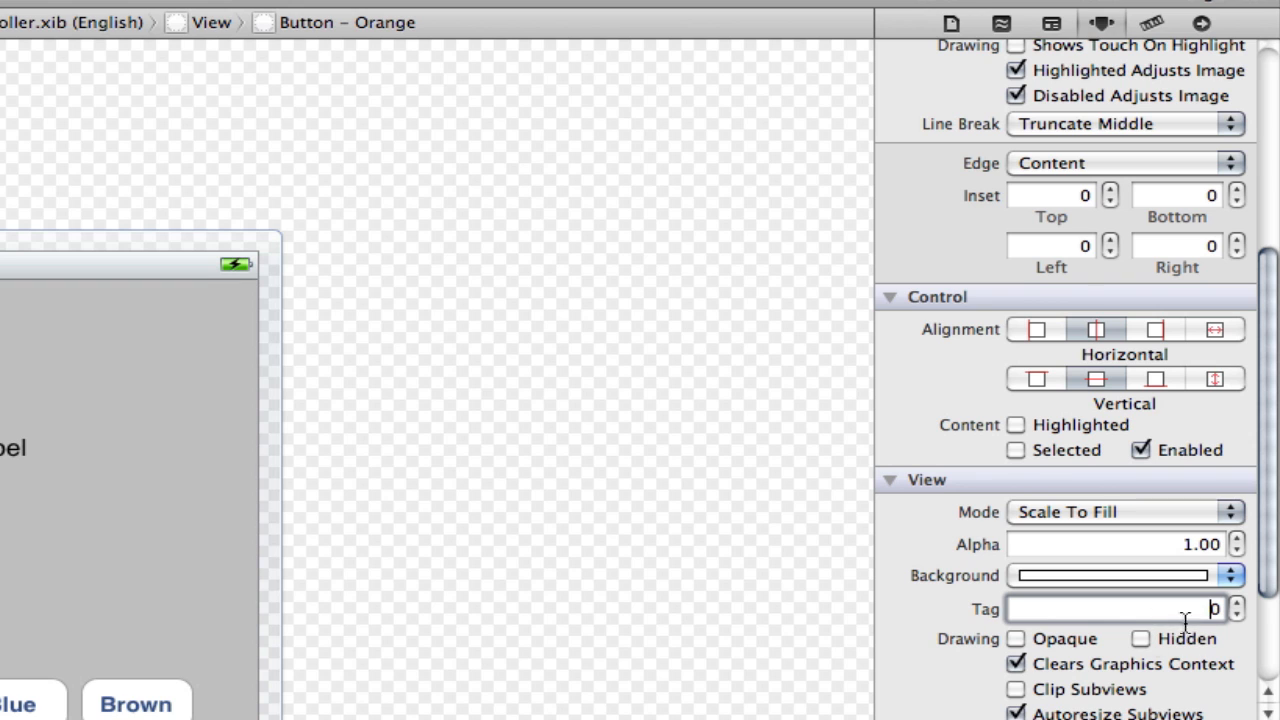
pyautogui.moveTo(1193, 610)
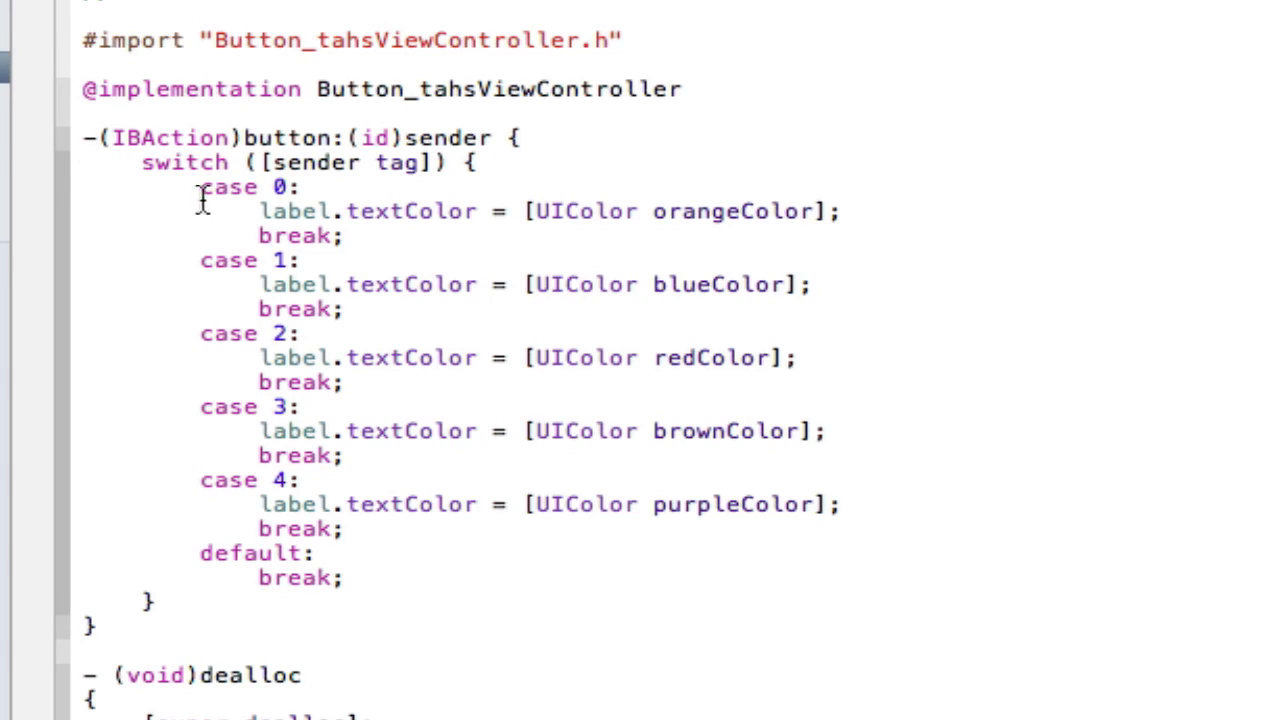
pyautogui.doubleClick(732, 211)
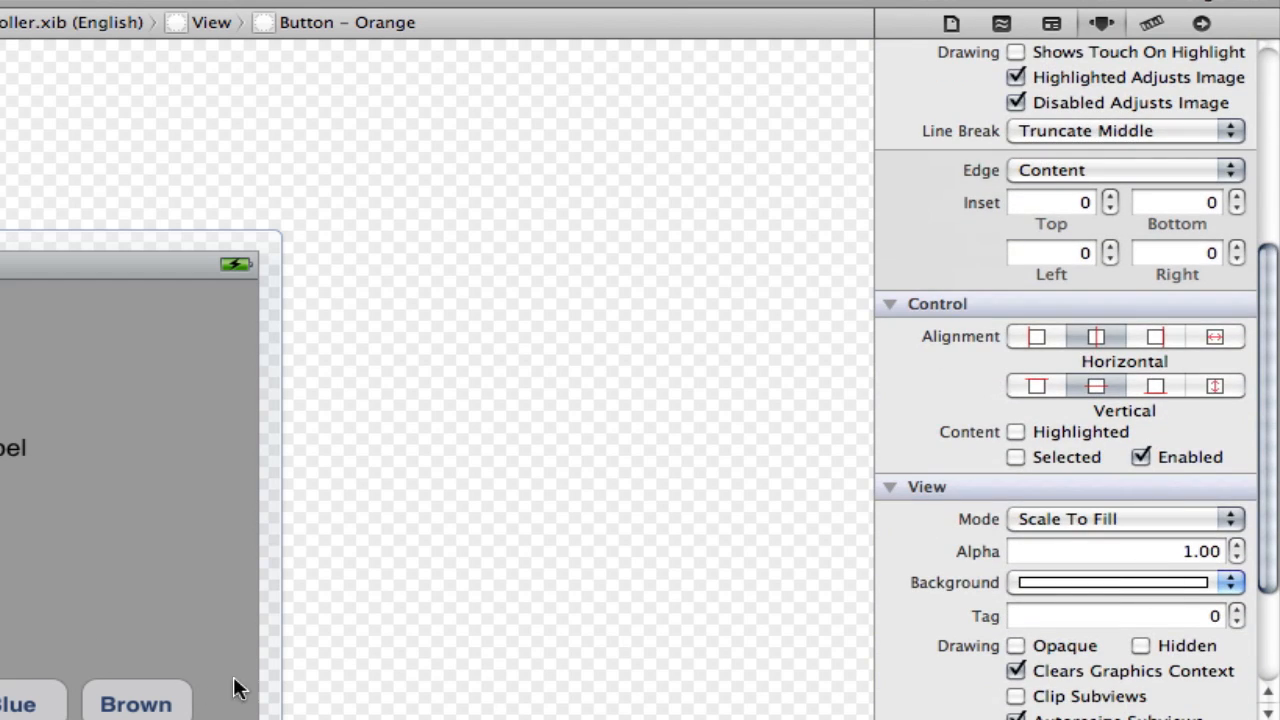
# Step: Select the Red and Brown buttons to set their tags in the Attributes inspector
pyautogui.click(18, 700)
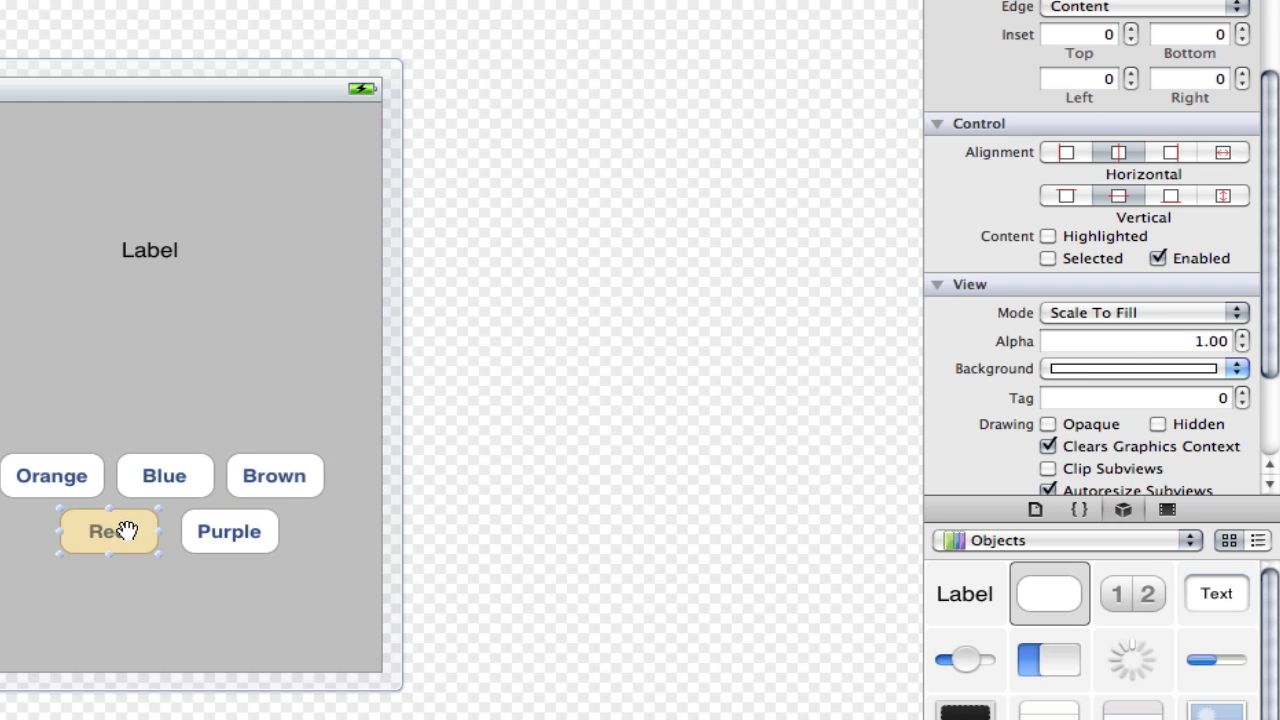
pyautogui.click(274, 475)
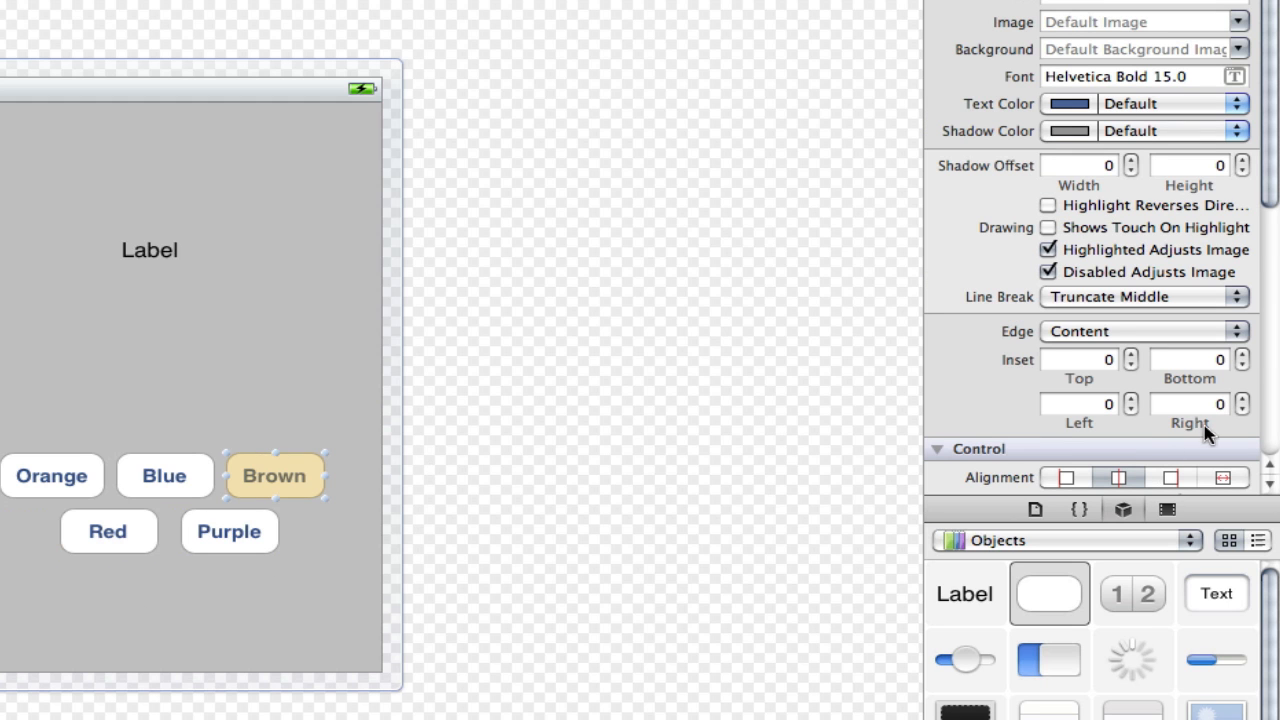
pyautogui.scroll(-3)
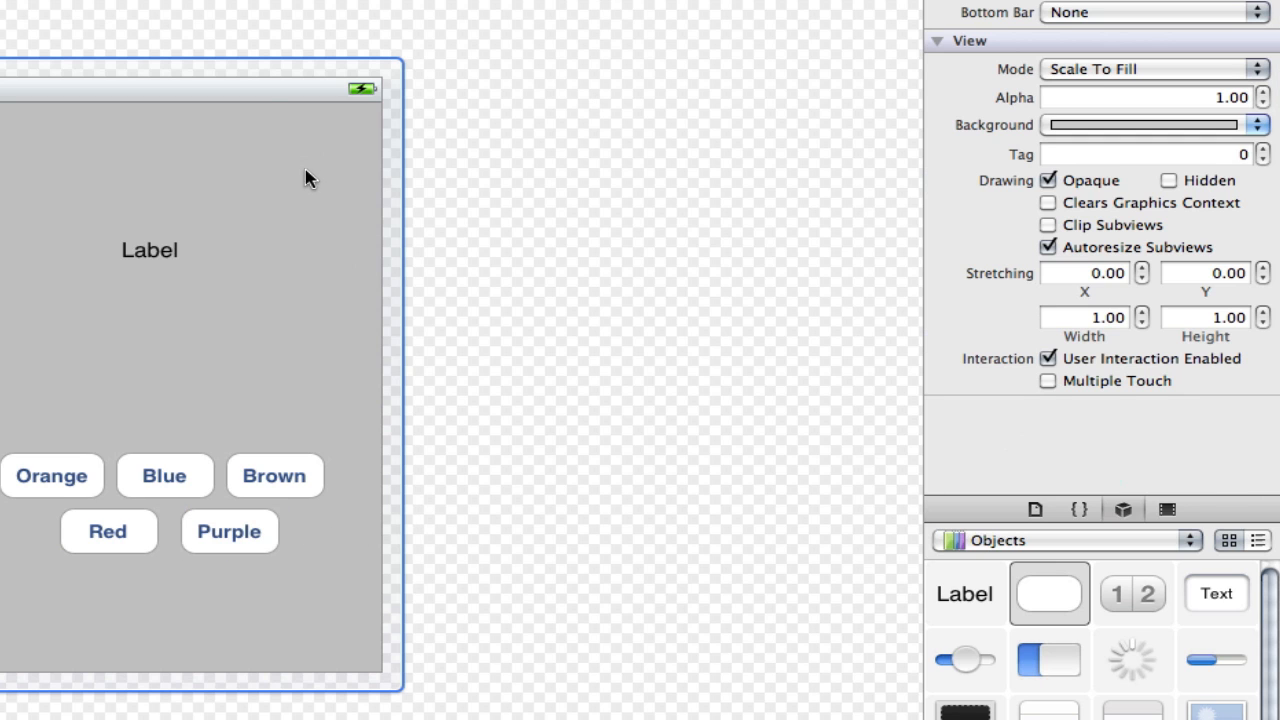
pyautogui.moveTo(213, 58)
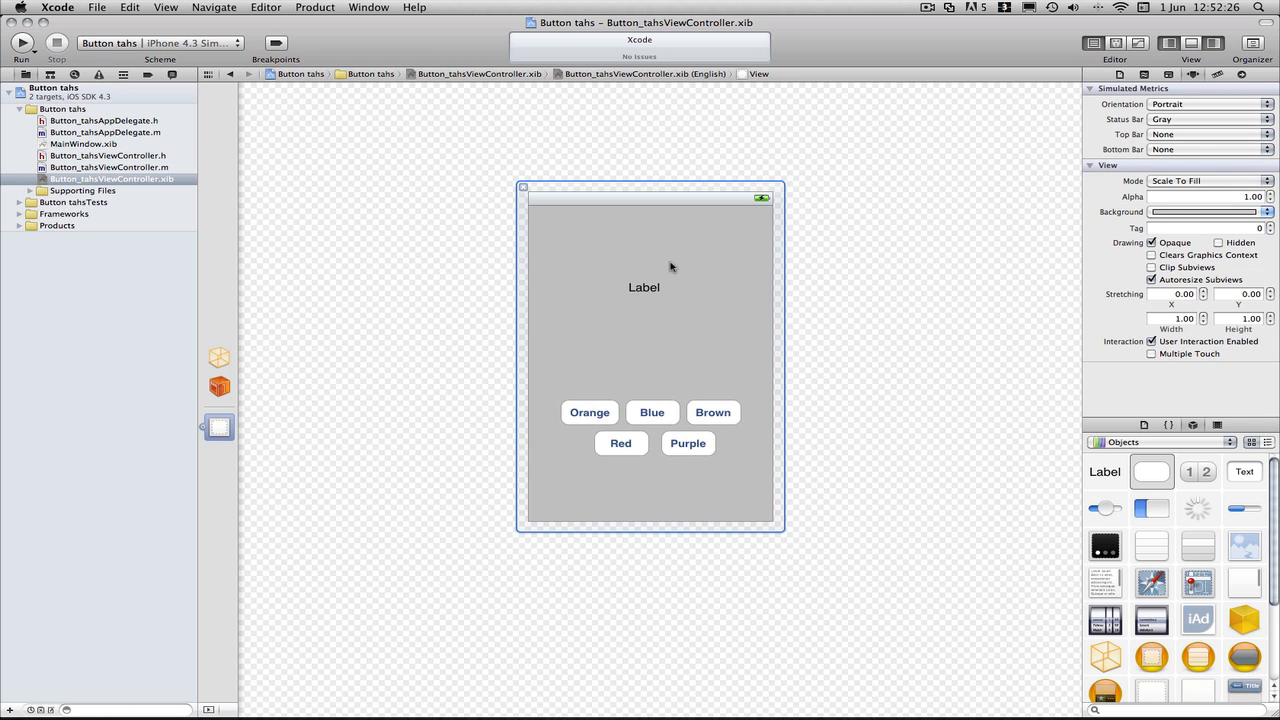
pyautogui.moveTo(497, 384)
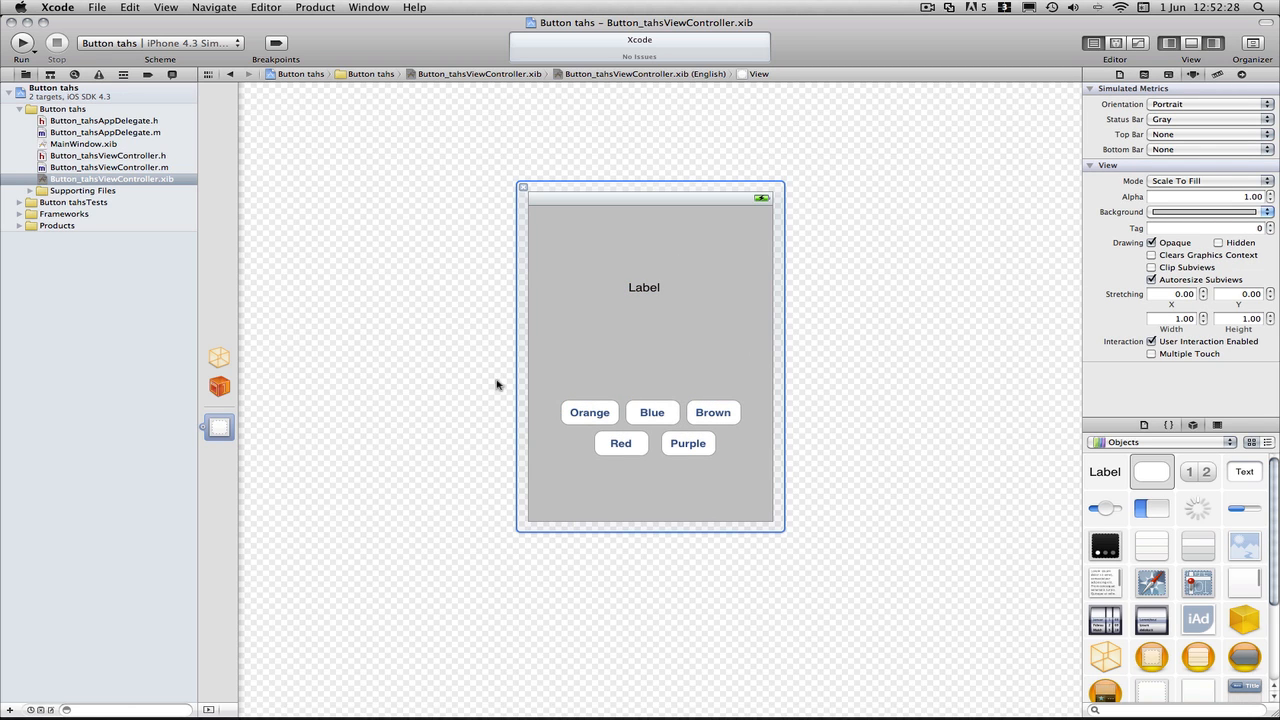
# Step: Build and run Button tahs in the iPhone 4.3 Simulator
pyautogui.click(652, 412)
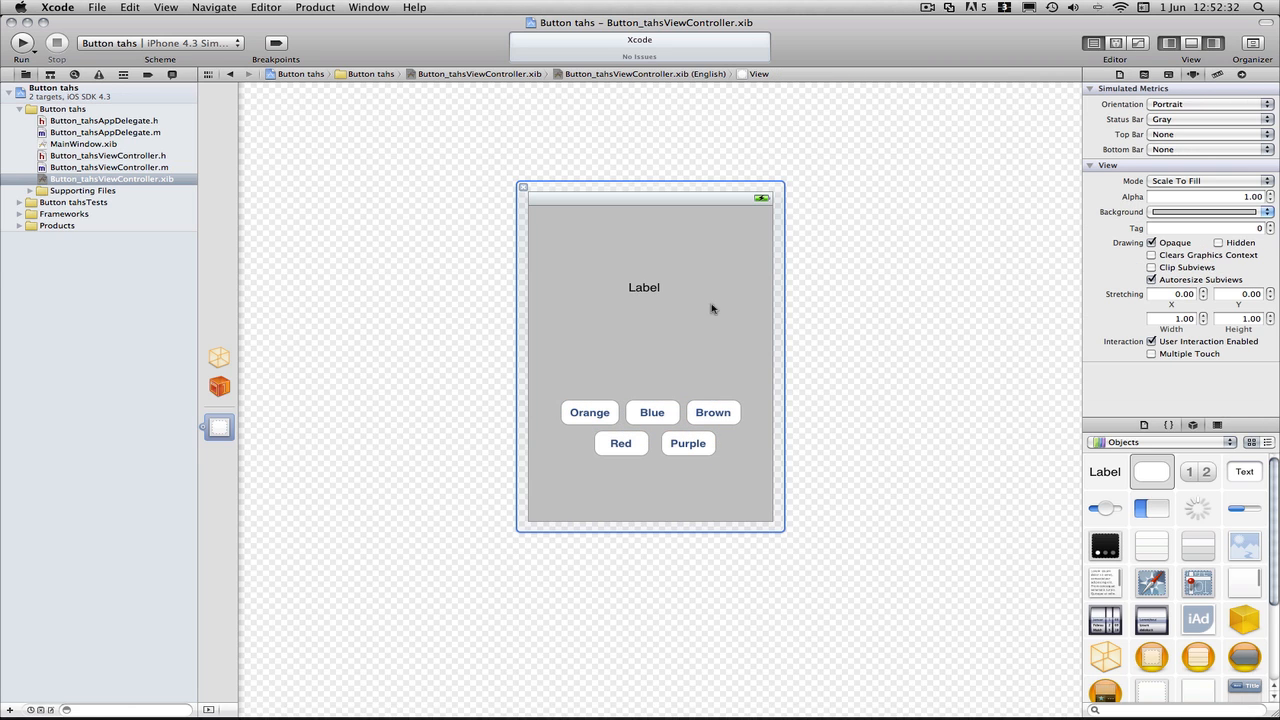
pyautogui.moveTo(765, 318)
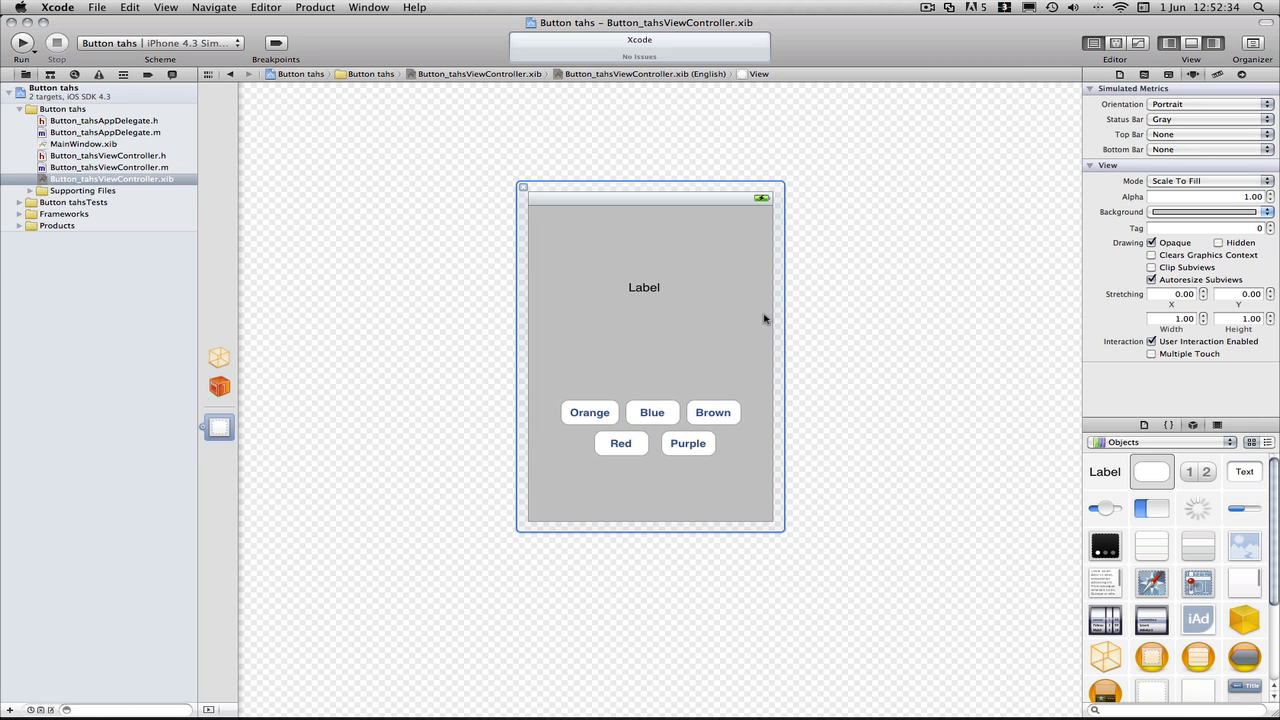
pyautogui.moveTo(567, 175)
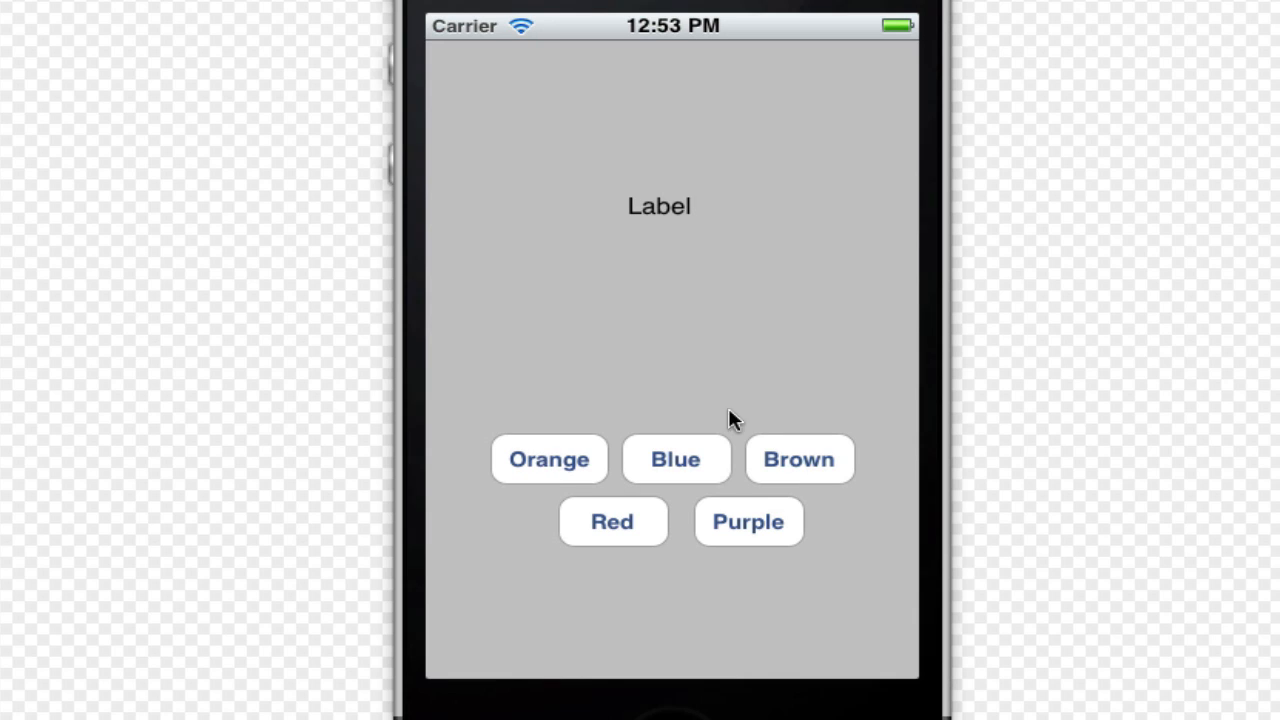
# Step: Tap the Orange, Purple, Brown, Blue and Red buttons, leaving the label brown
pyautogui.click(548, 459)
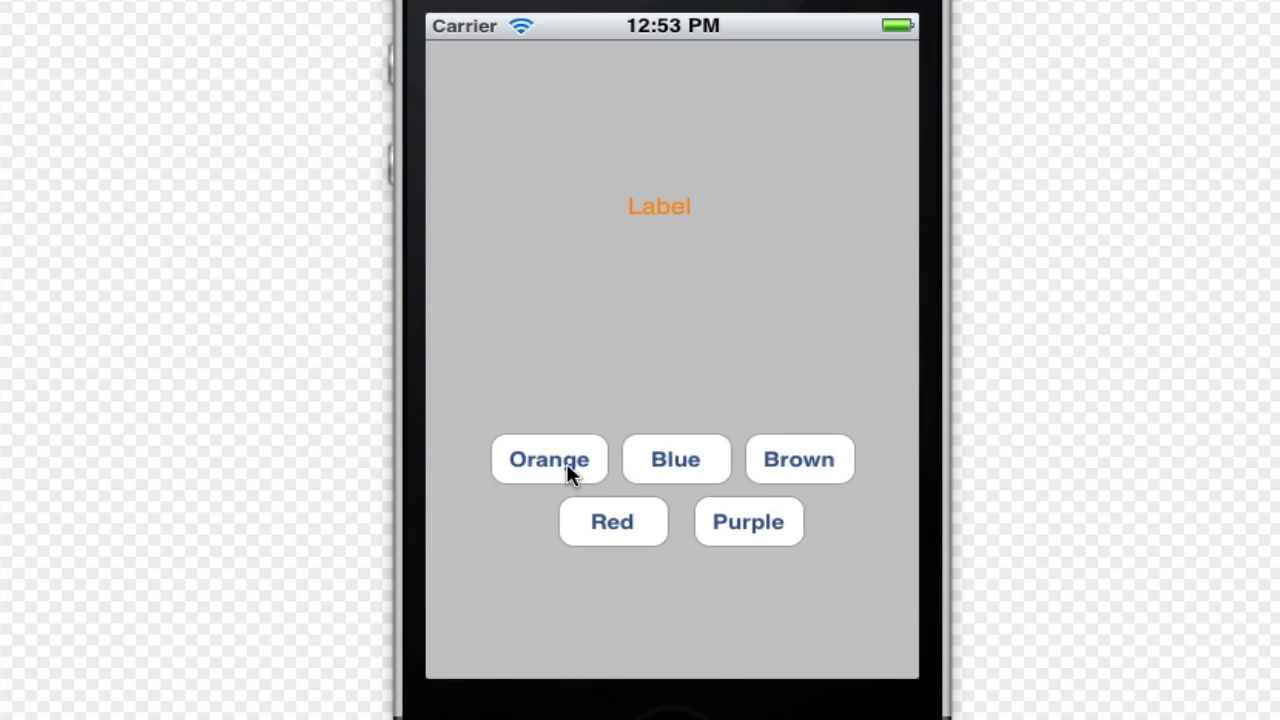
pyautogui.moveTo(607, 218)
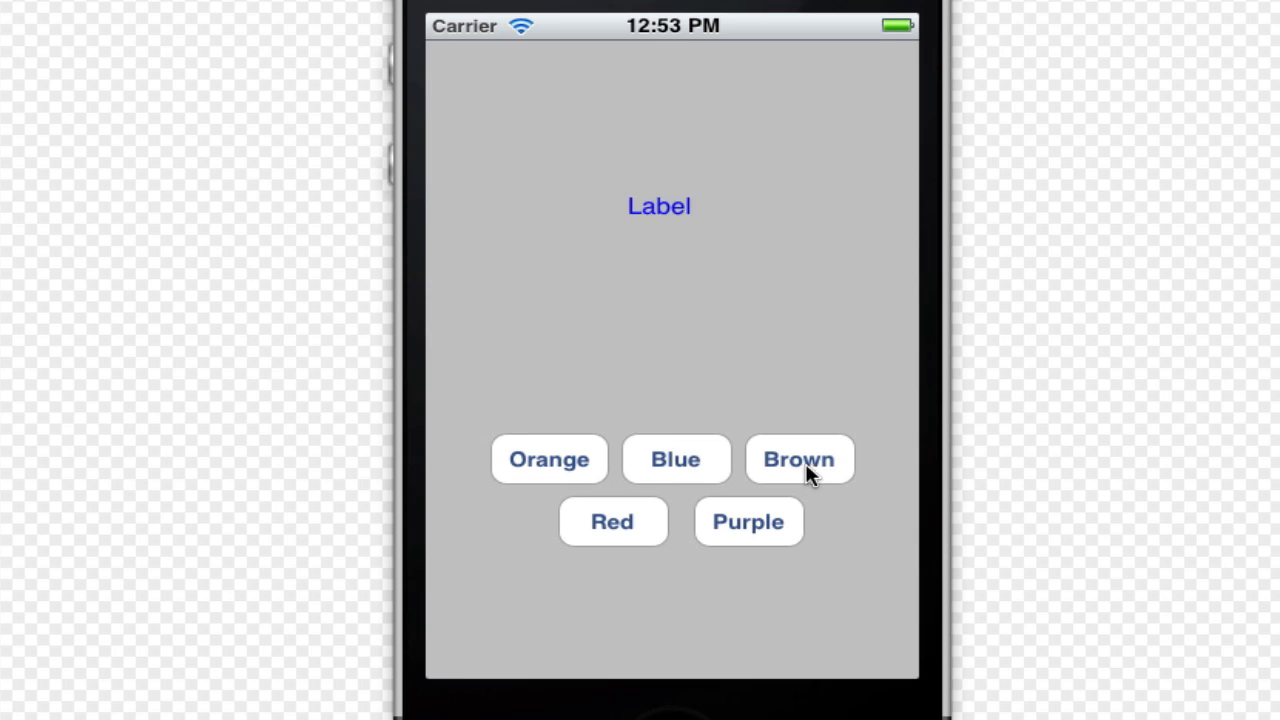
pyautogui.click(748, 521)
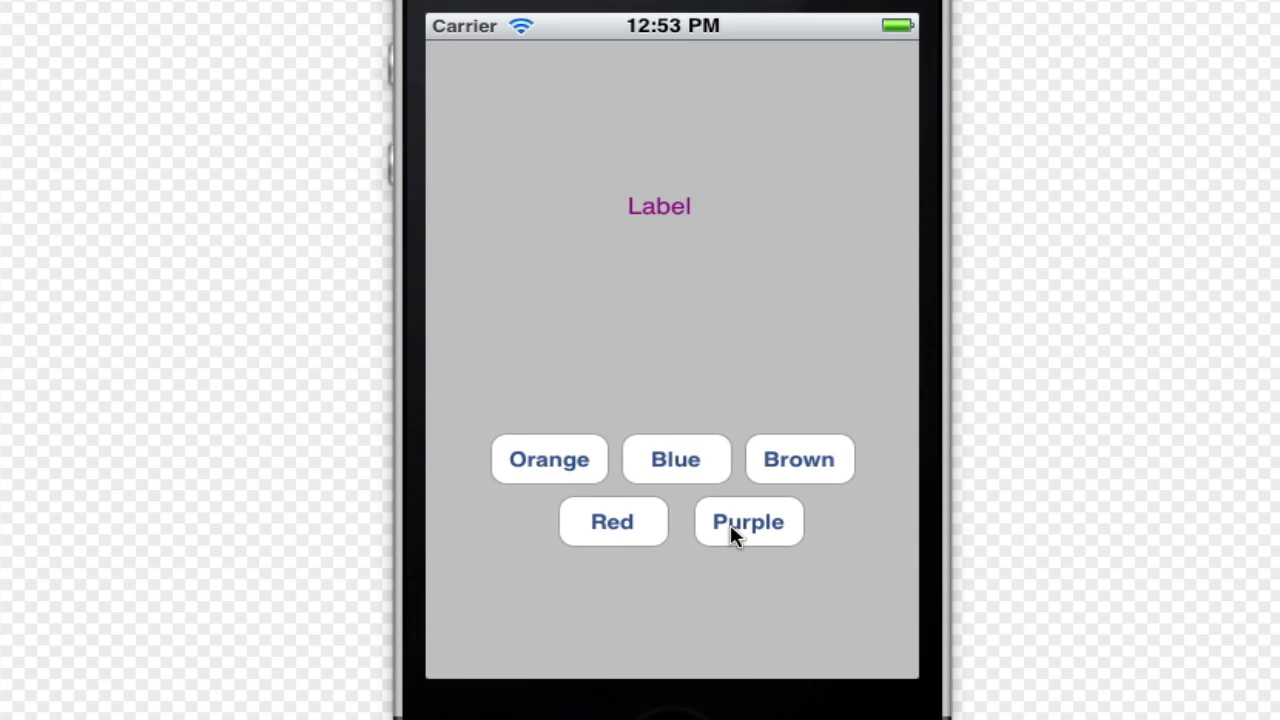
pyautogui.click(799, 459)
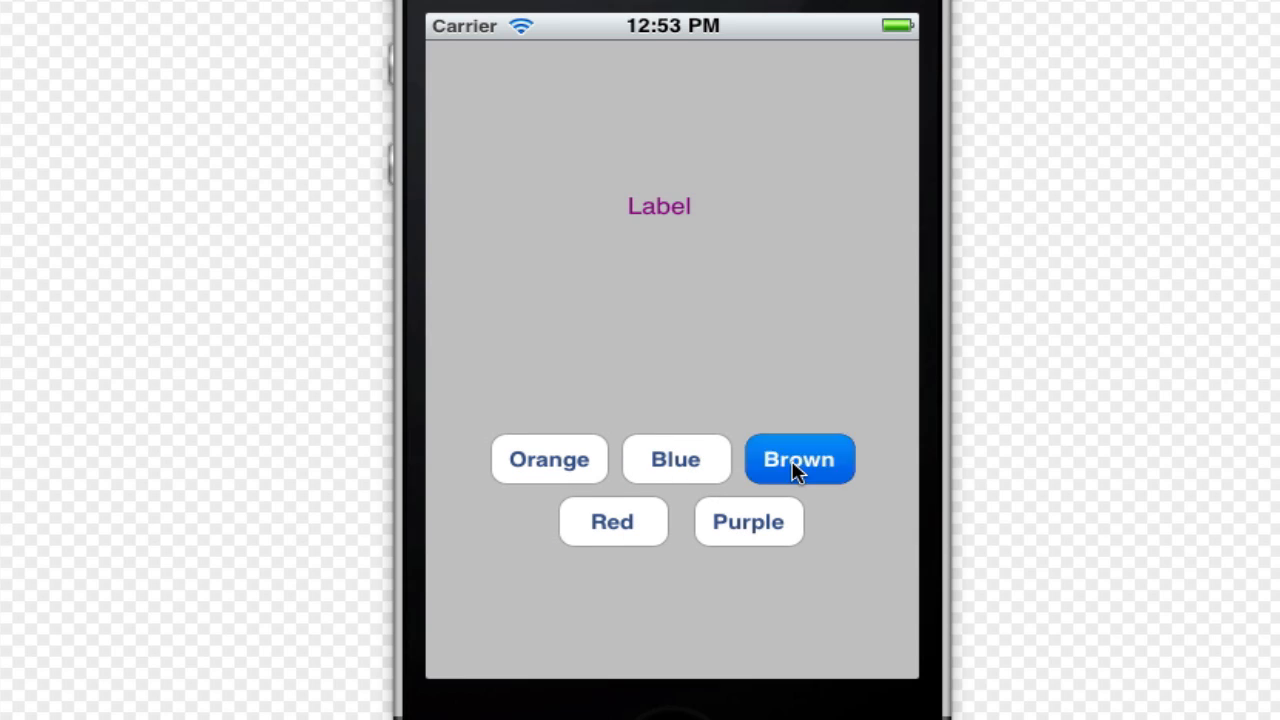
pyautogui.click(799, 459)
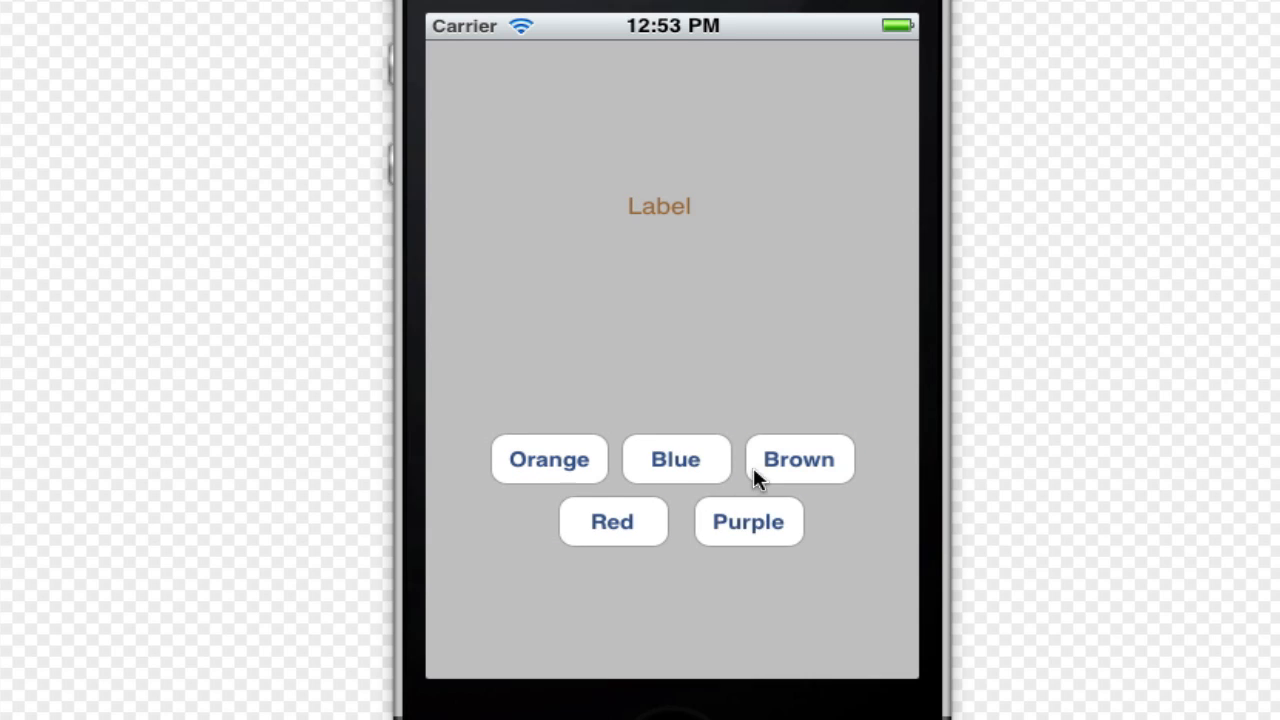
pyautogui.click(612, 521)
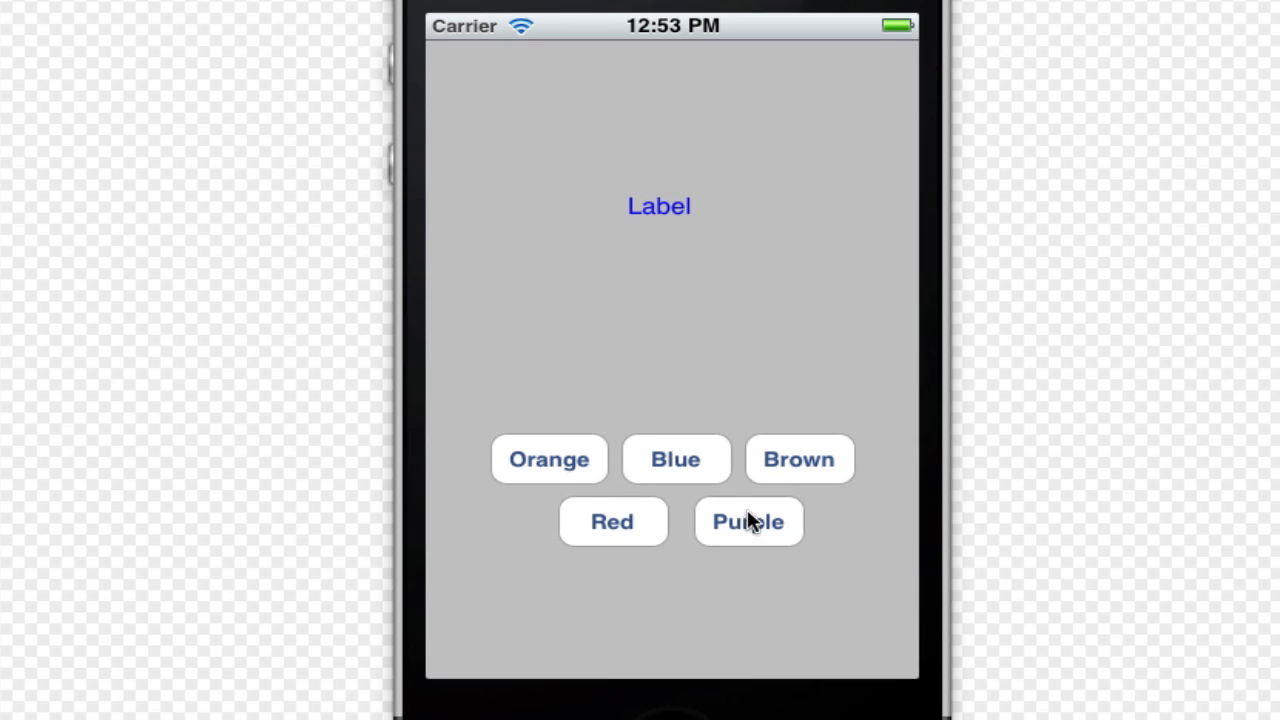
pyautogui.click(748, 521)
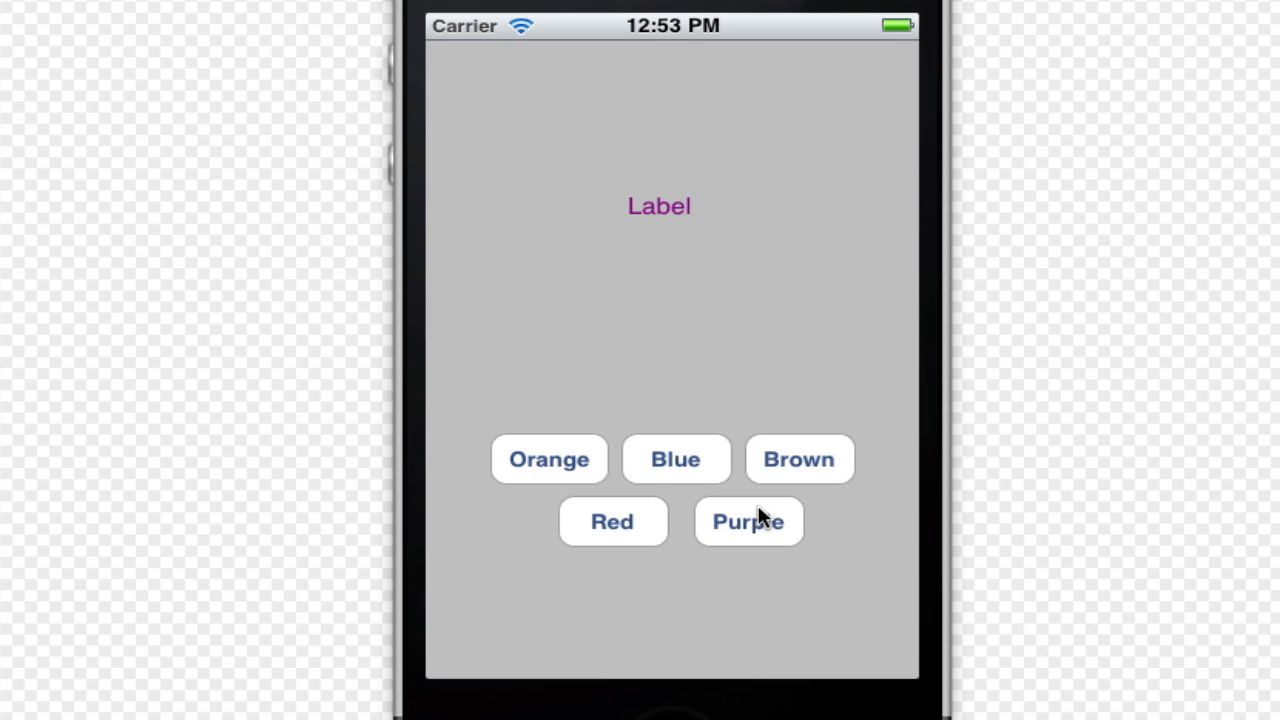
pyautogui.click(548, 459)
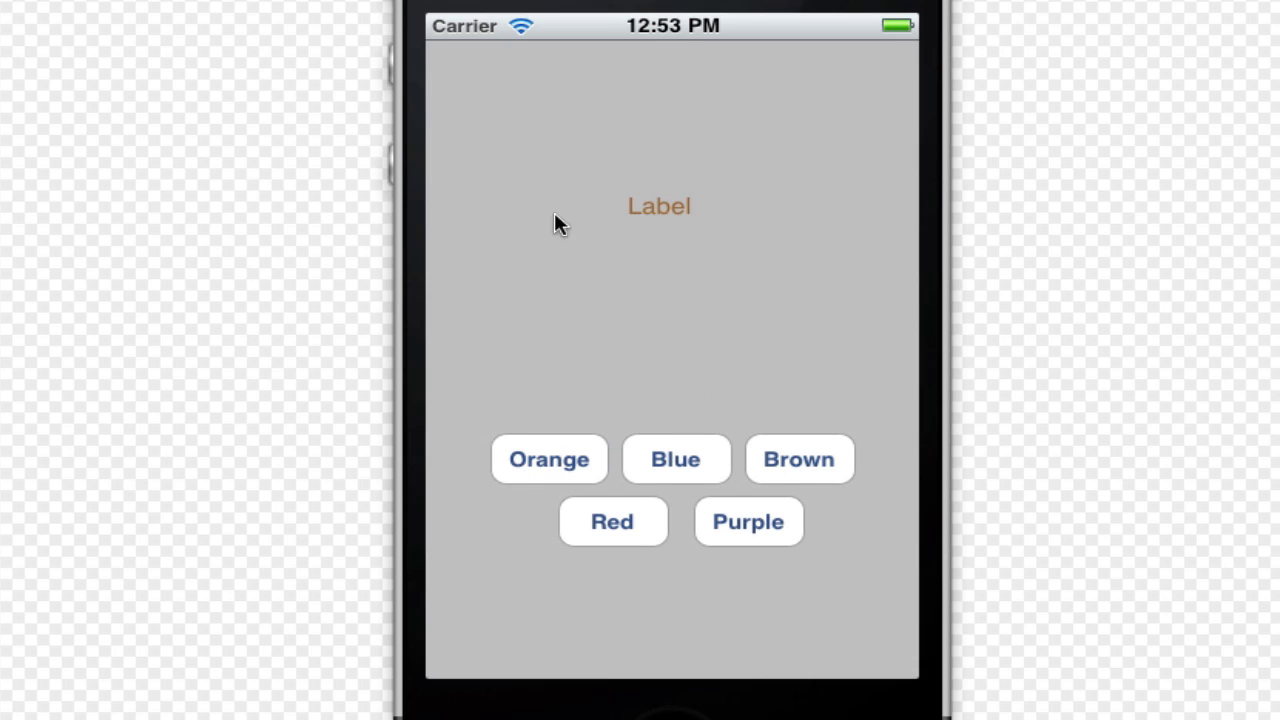
pyautogui.click(612, 521)
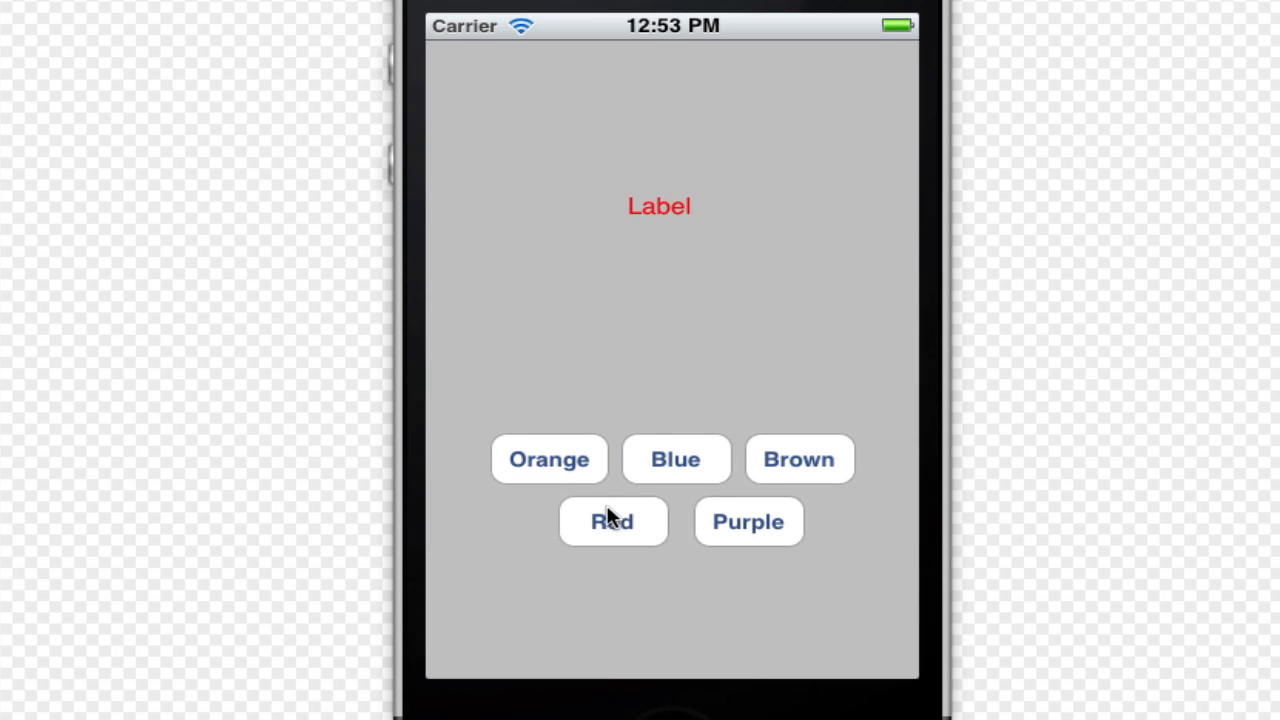
pyautogui.click(799, 459)
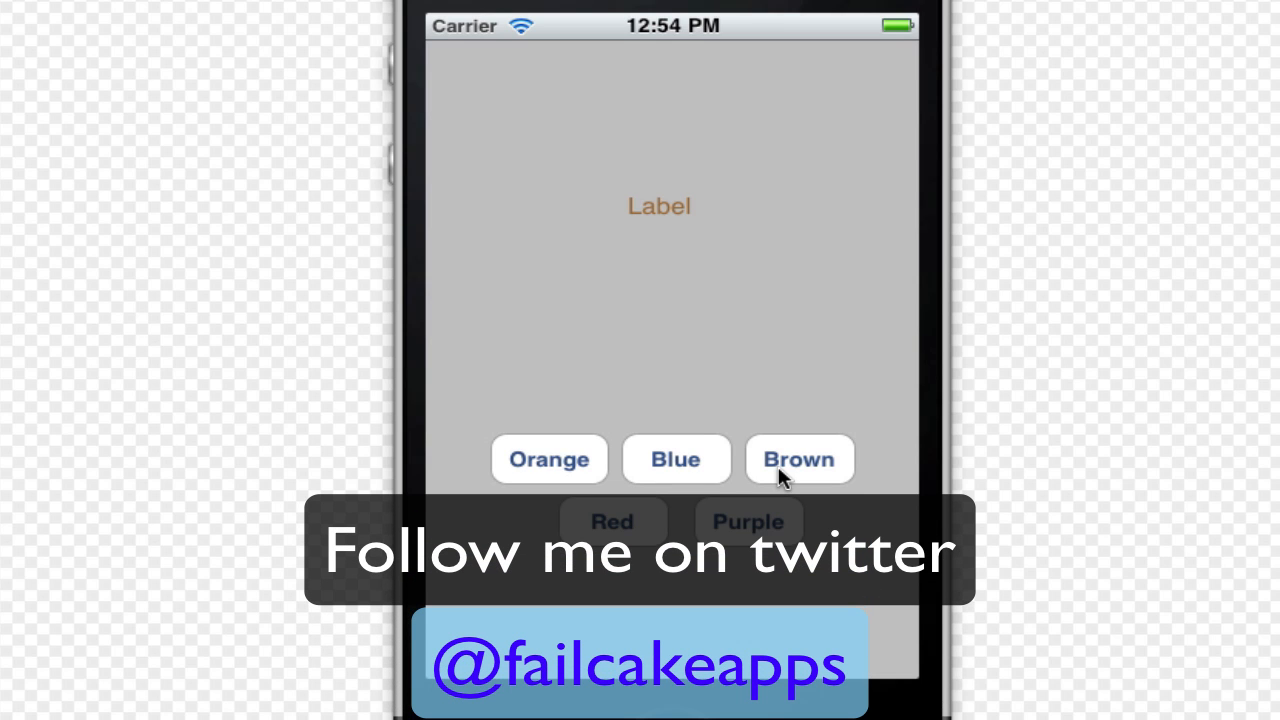
pyautogui.moveTo(775, 462)
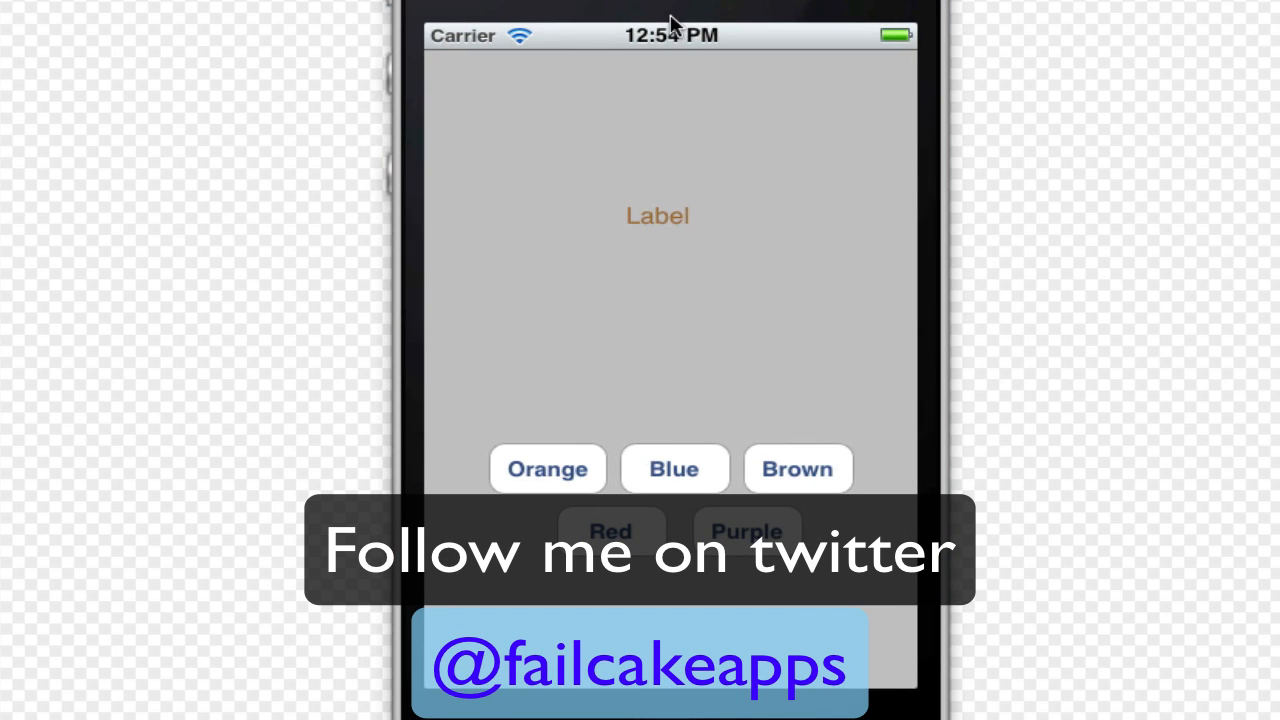
pyautogui.moveTo(563, 262)
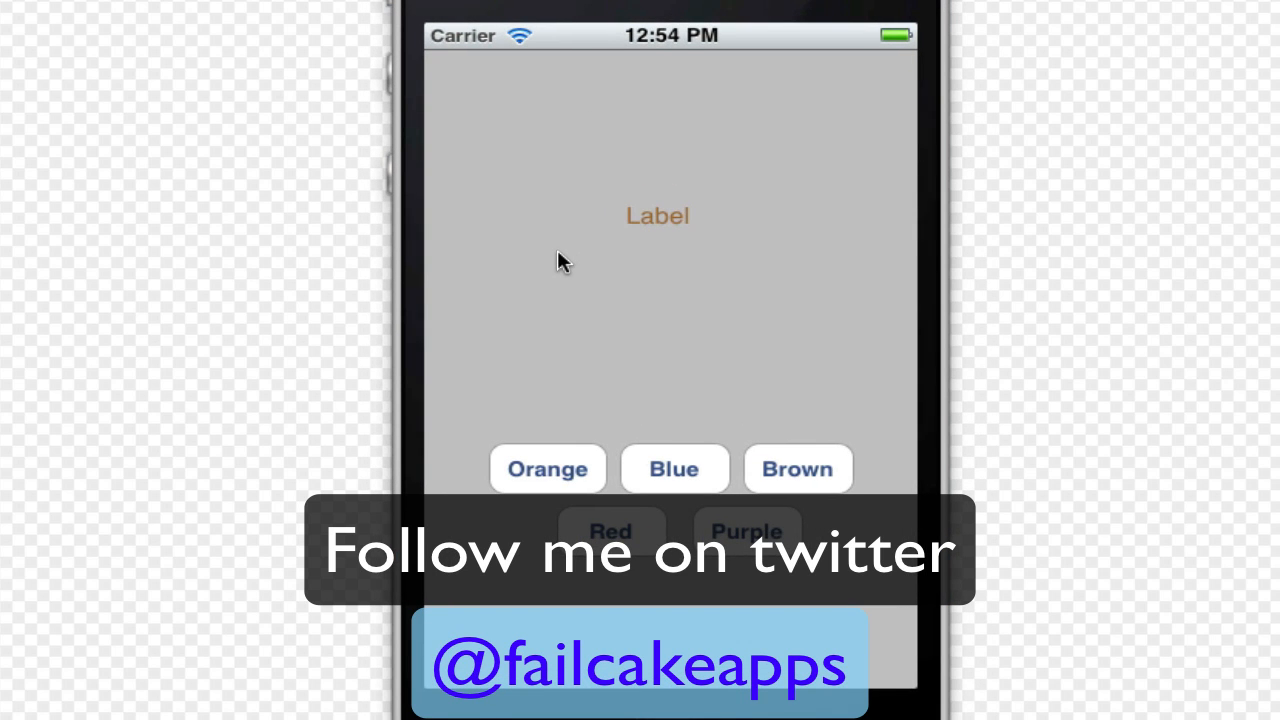